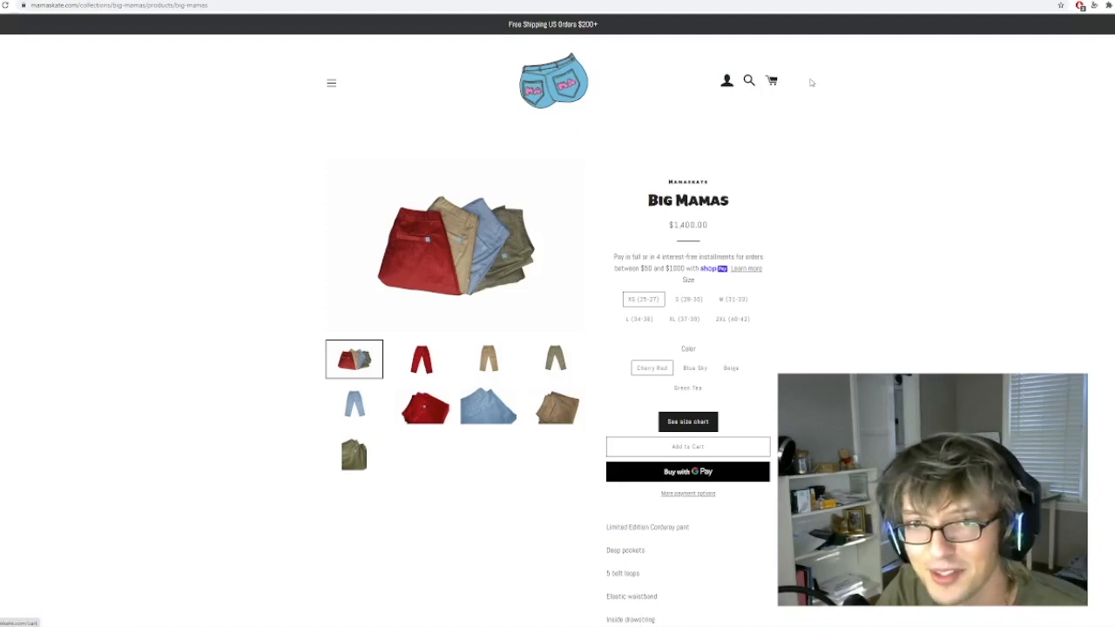
mouse_move(928, 60)
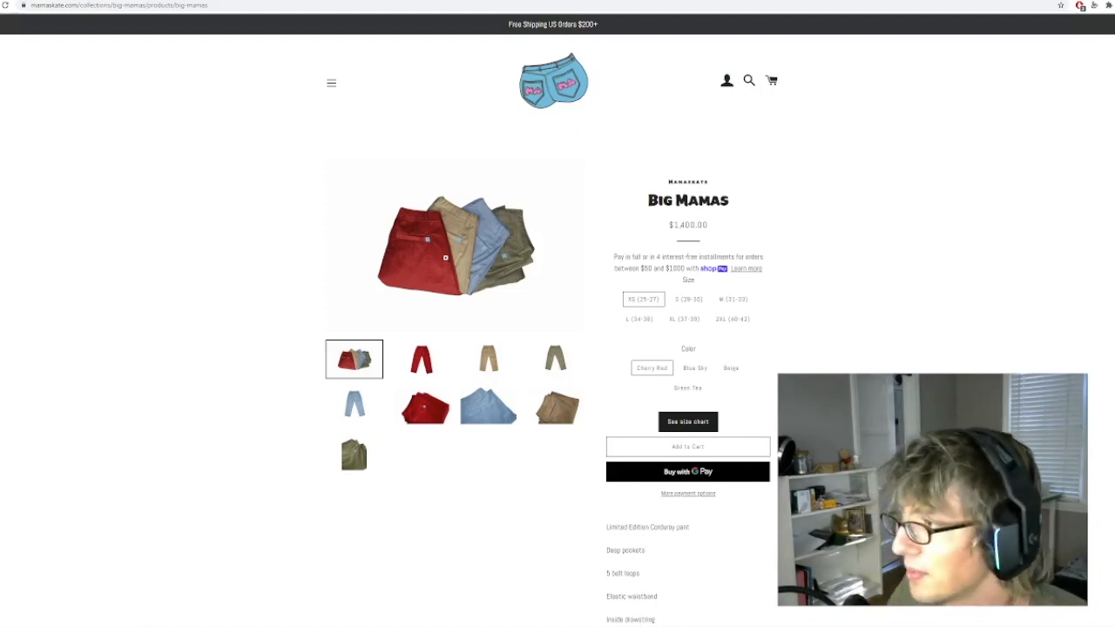
mouse_move(521, 360)
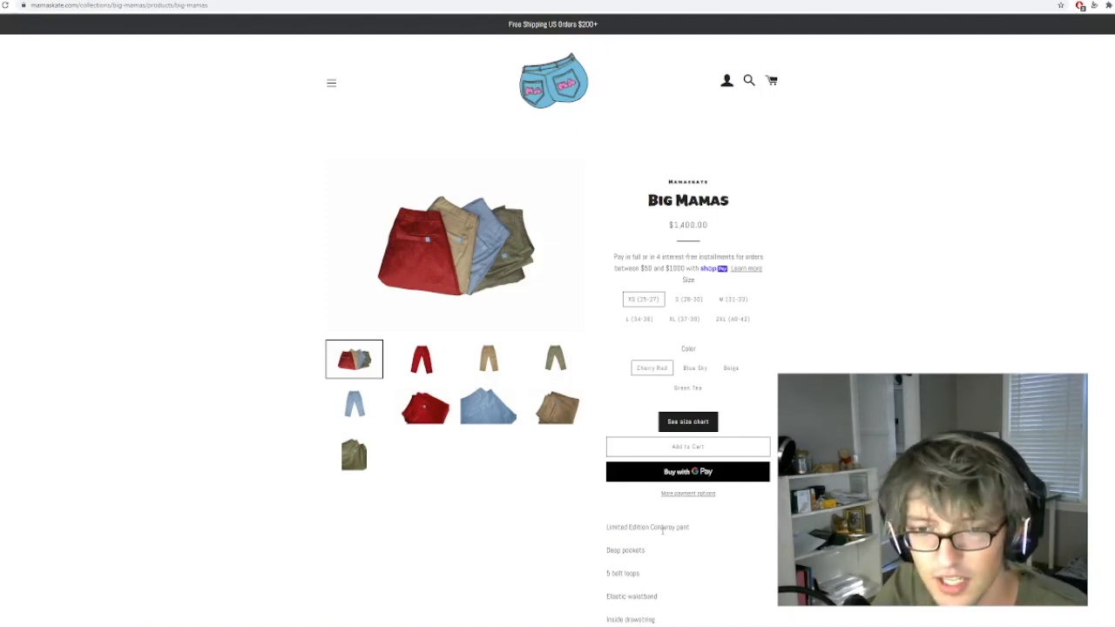
- Read the founder's story, briefly highlighting its opening lines
scroll("down", 3)
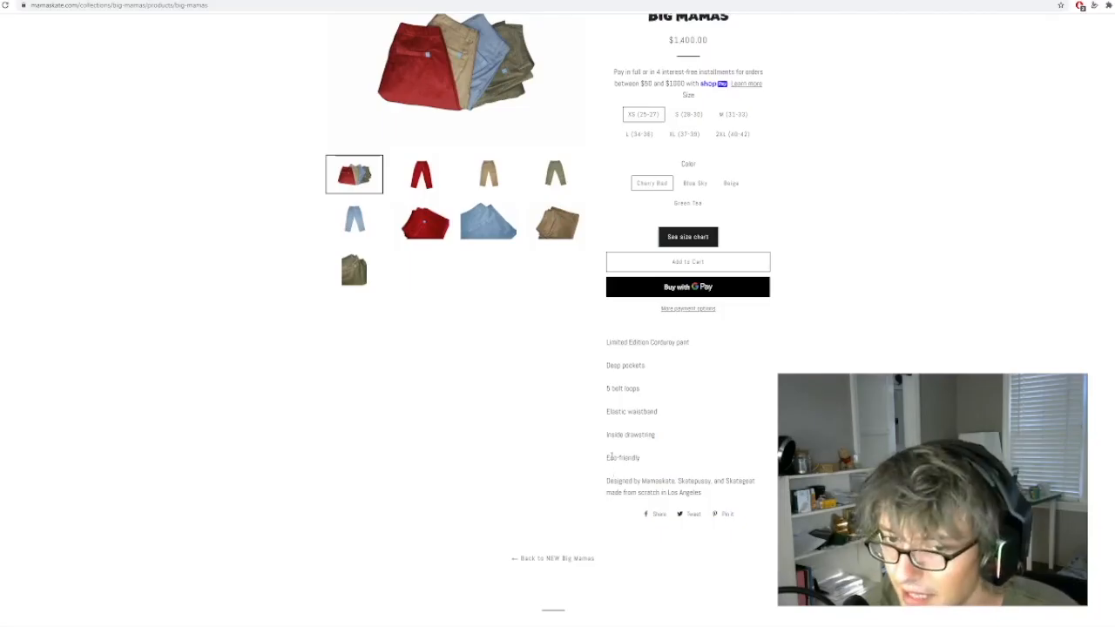
double_click(621, 457)
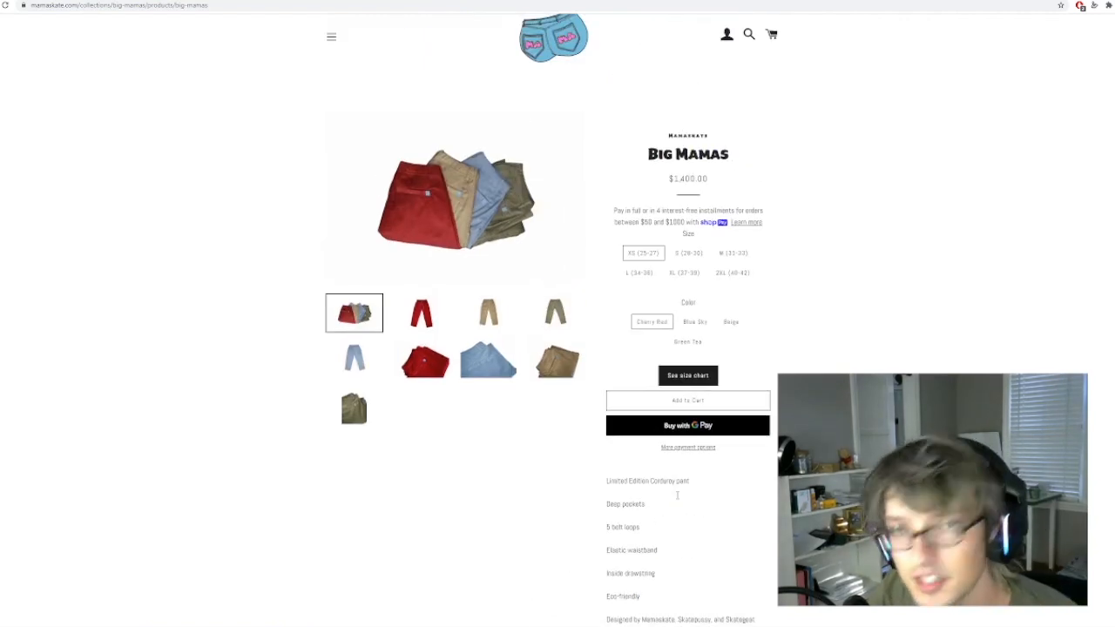
scroll("down", 3)
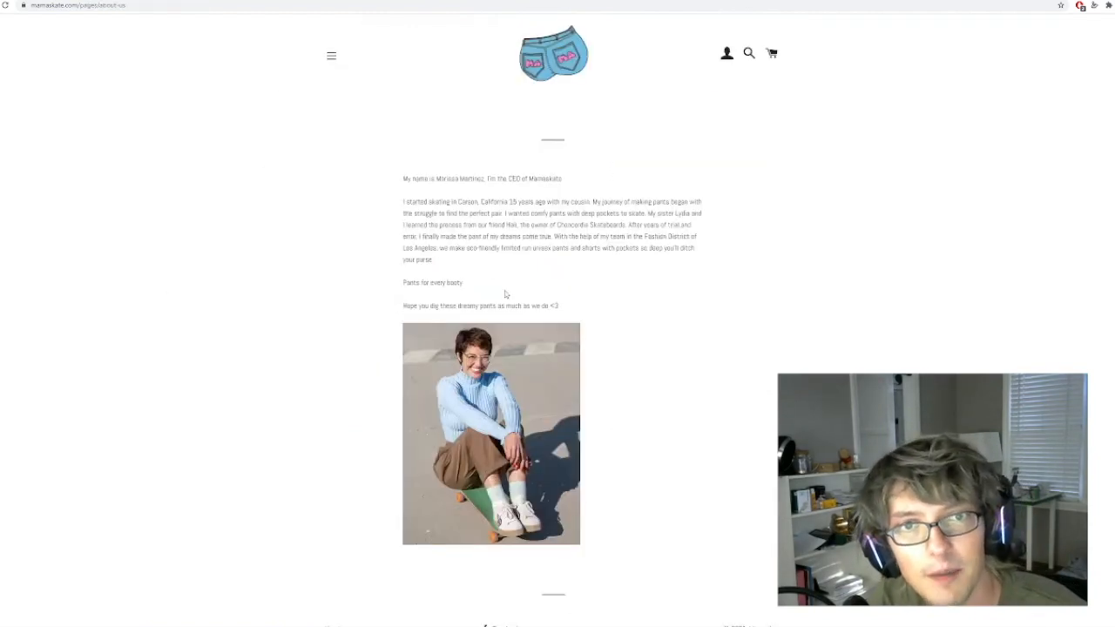
scroll("down", 3)
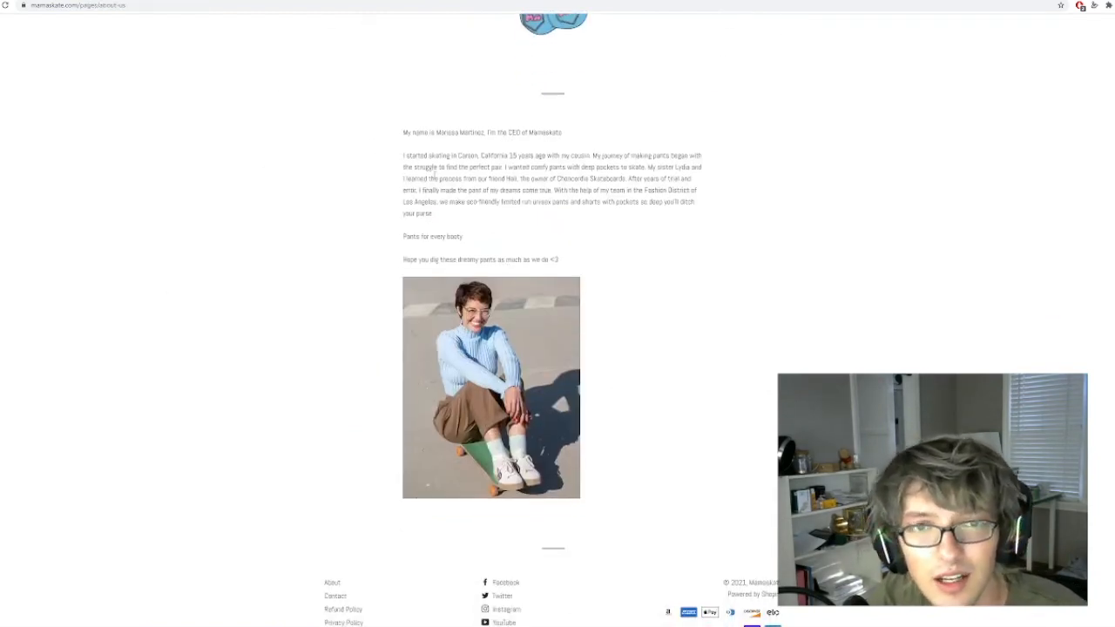
left_click_drag(402, 155, 463, 178)
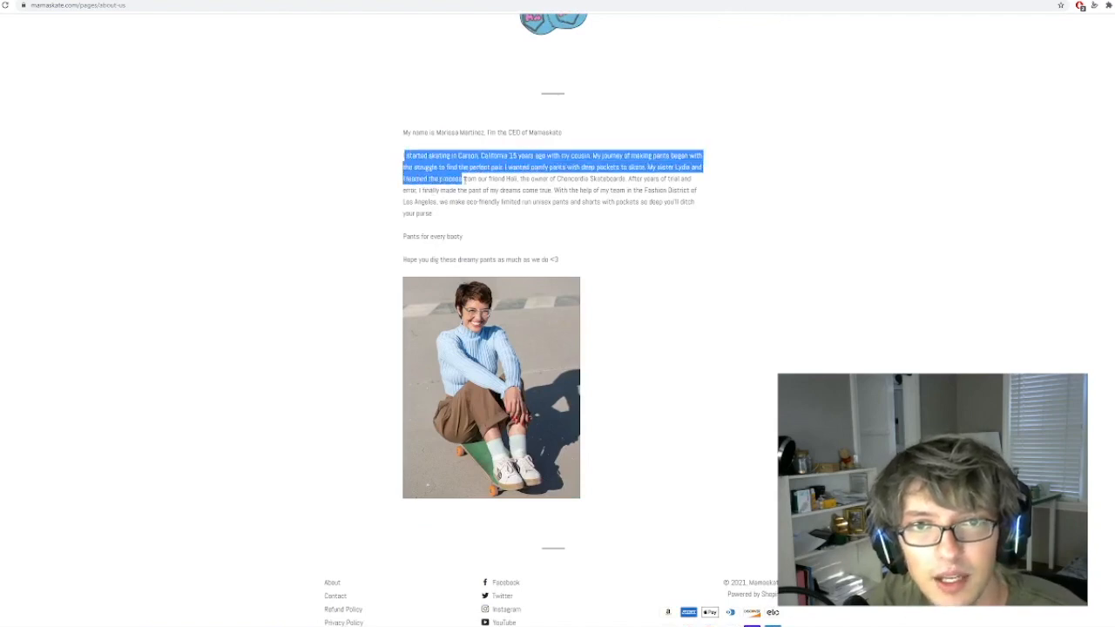
left_click(614, 225)
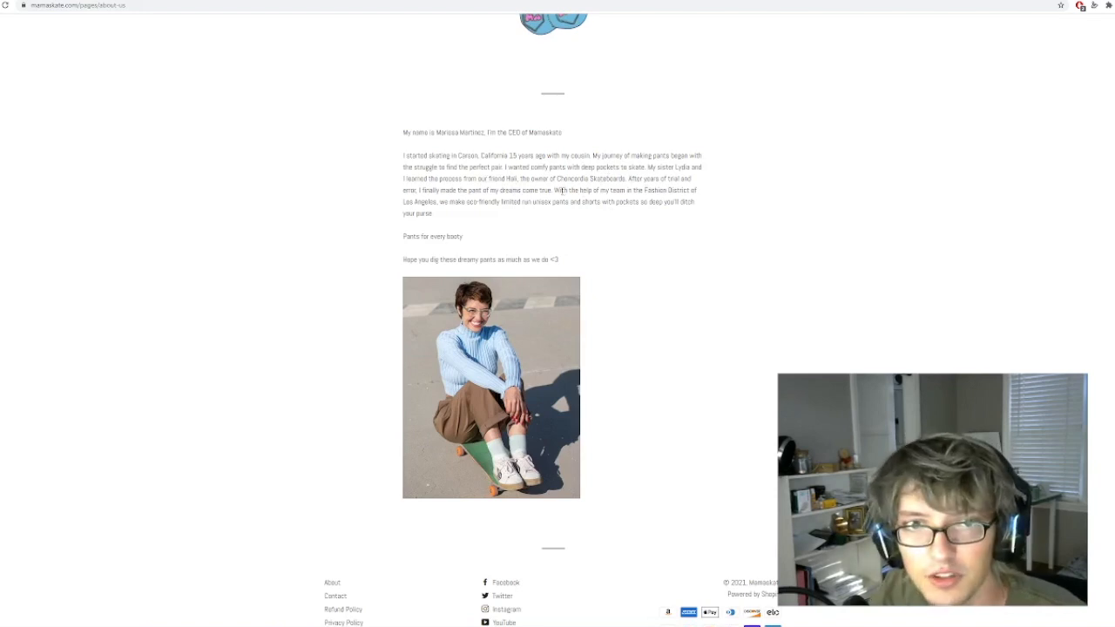
mouse_move(583, 330)
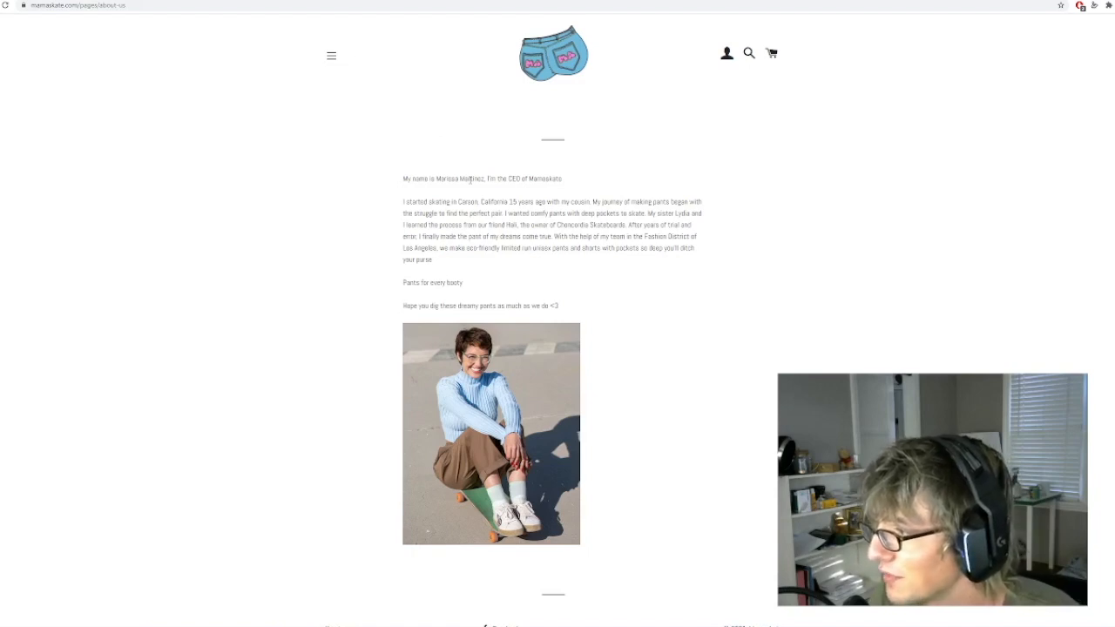
mouse_move(373, 421)
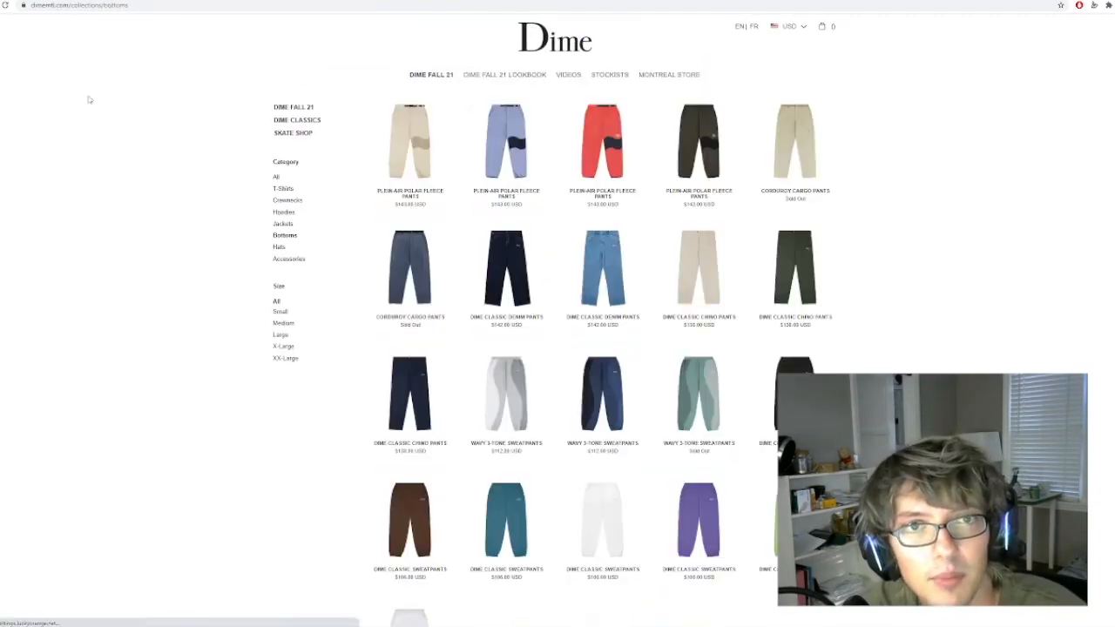
mouse_move(990, 302)
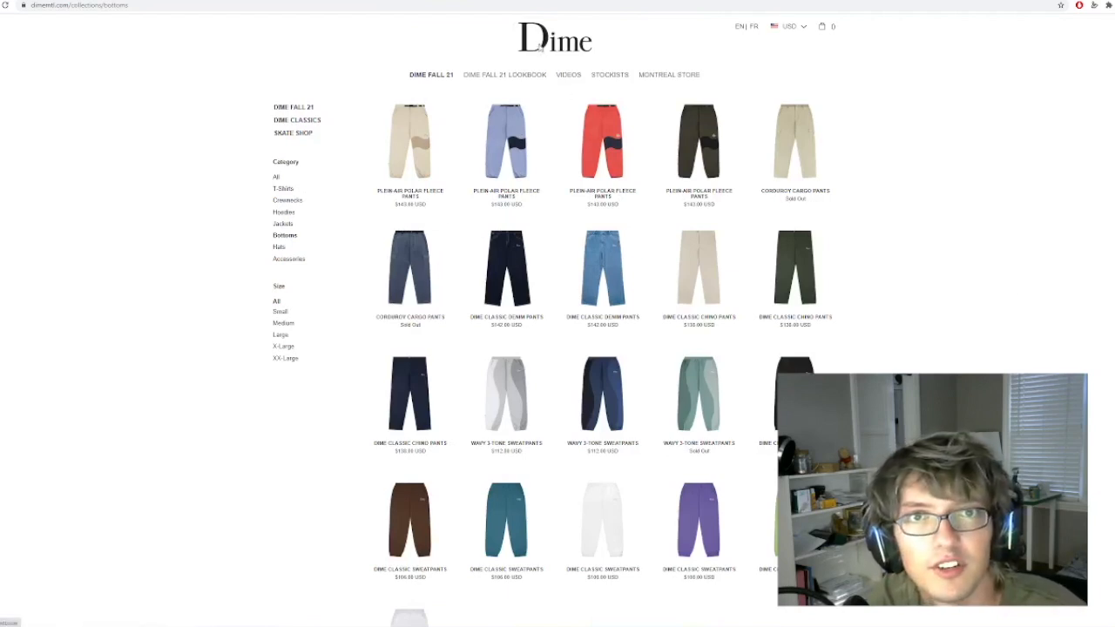
- From the Montreal store, open the light-wash Dime Classic Denim Pants ($142) and browse its photos
left_click(671, 74)
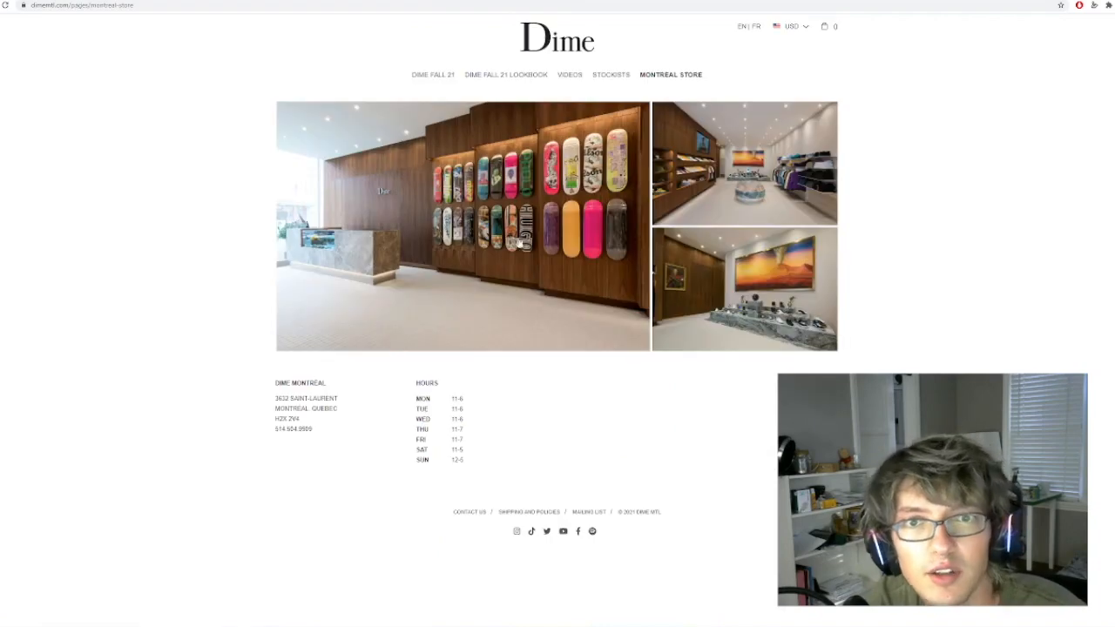
mouse_move(1022, 305)
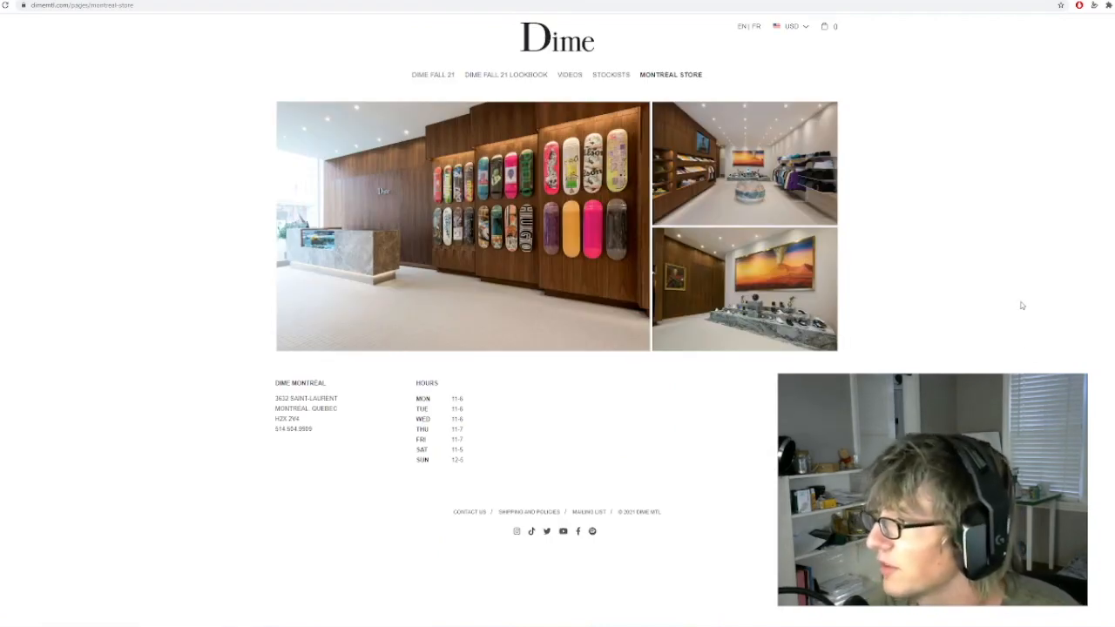
mouse_move(1010, 307)
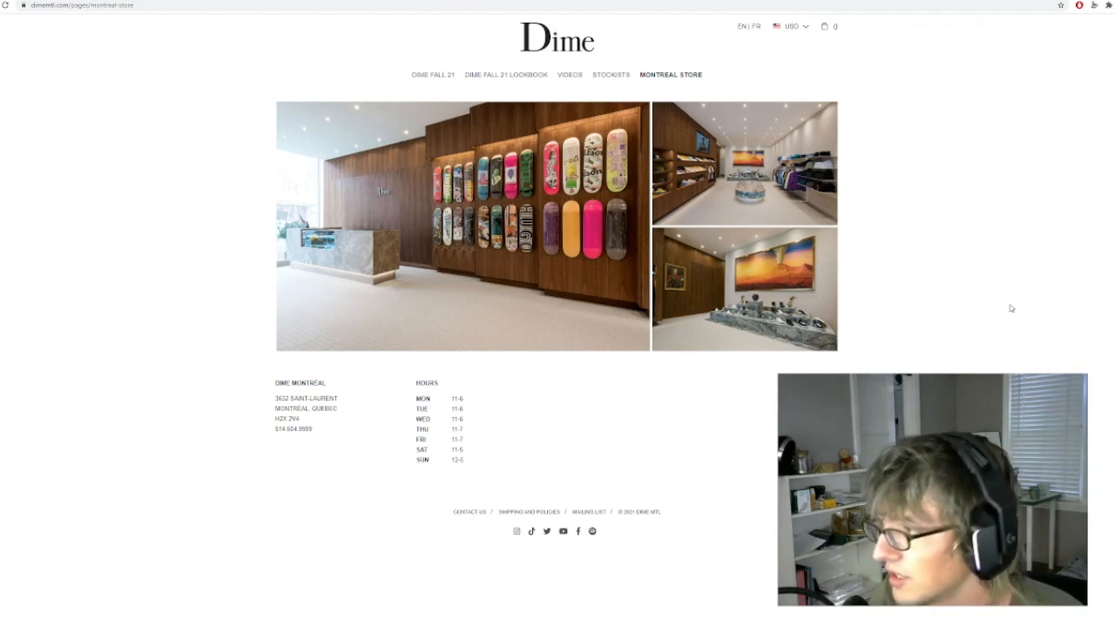
mouse_move(548, 470)
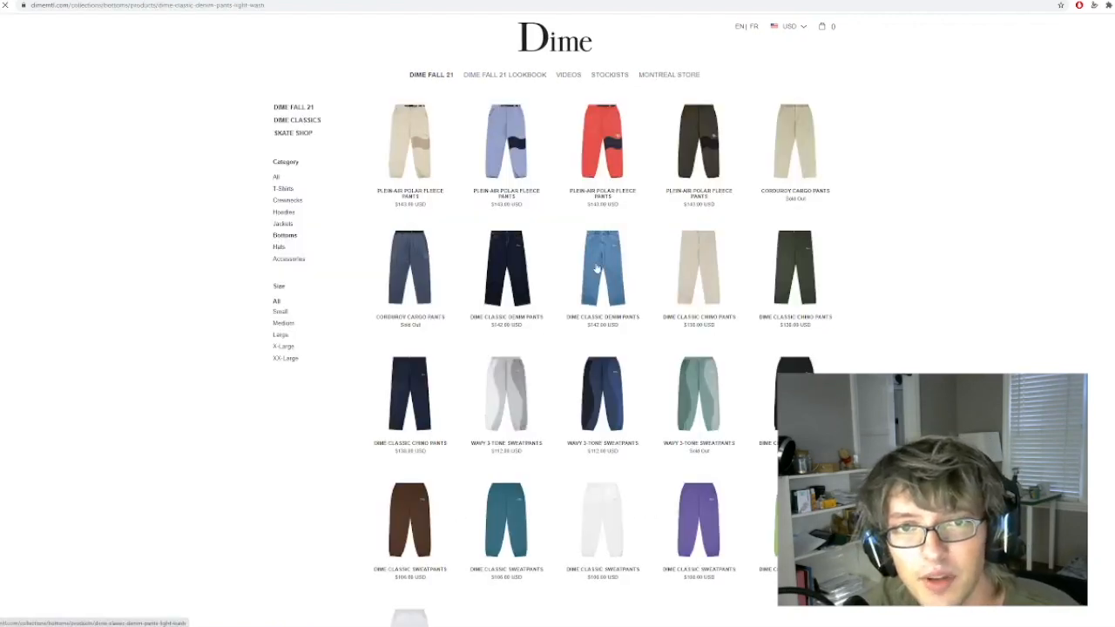
left_click(603, 267)
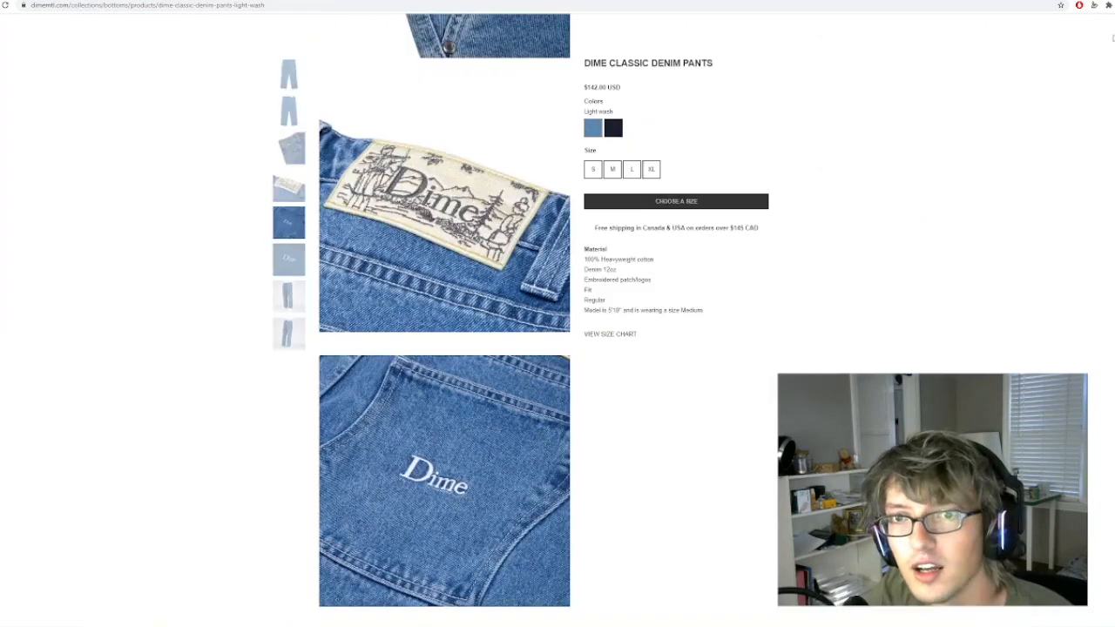
scroll("down", 3)
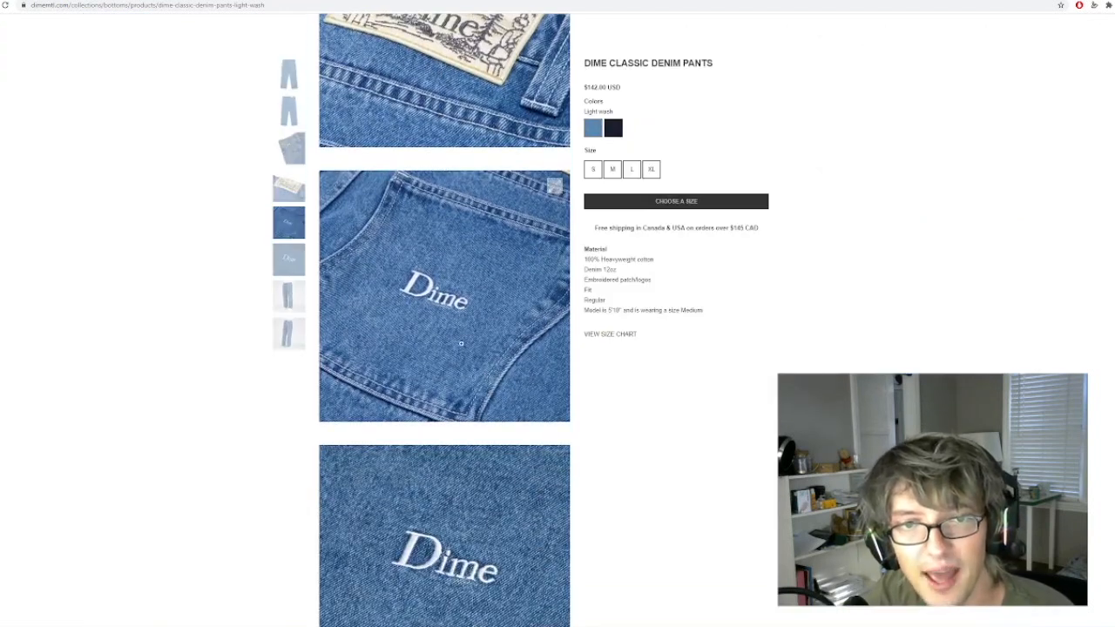
scroll("down", 3)
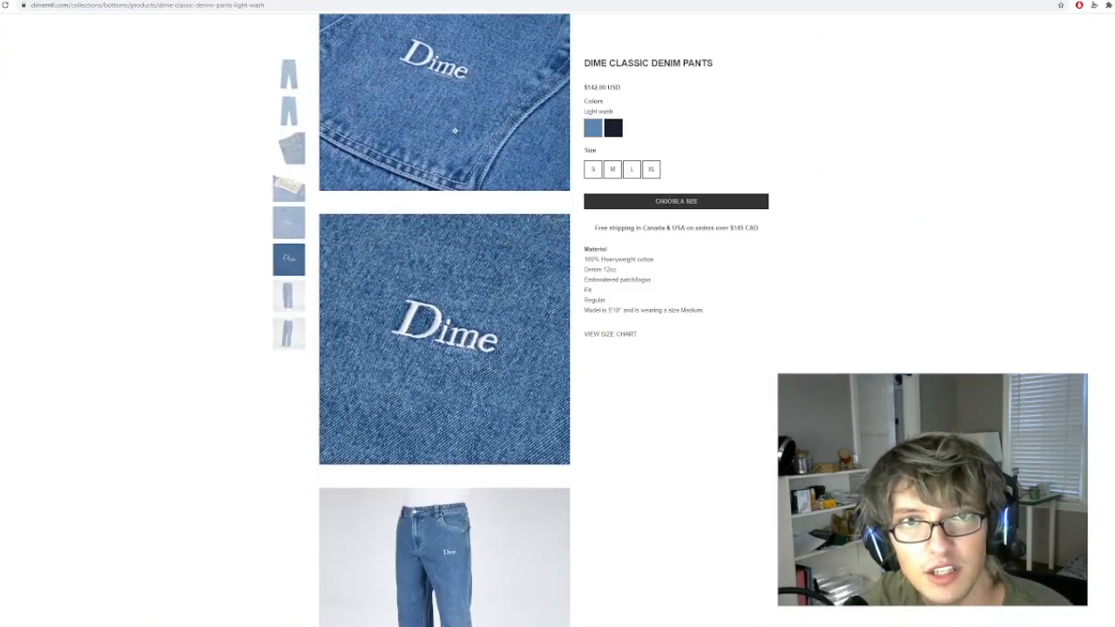
scroll("down", 3)
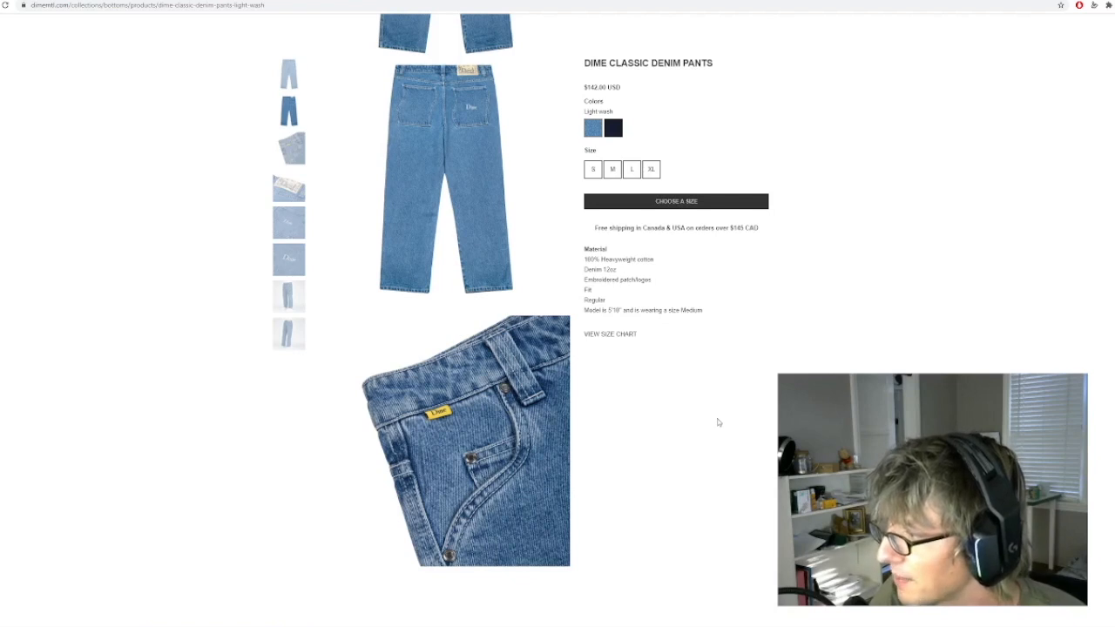
mouse_move(707, 442)
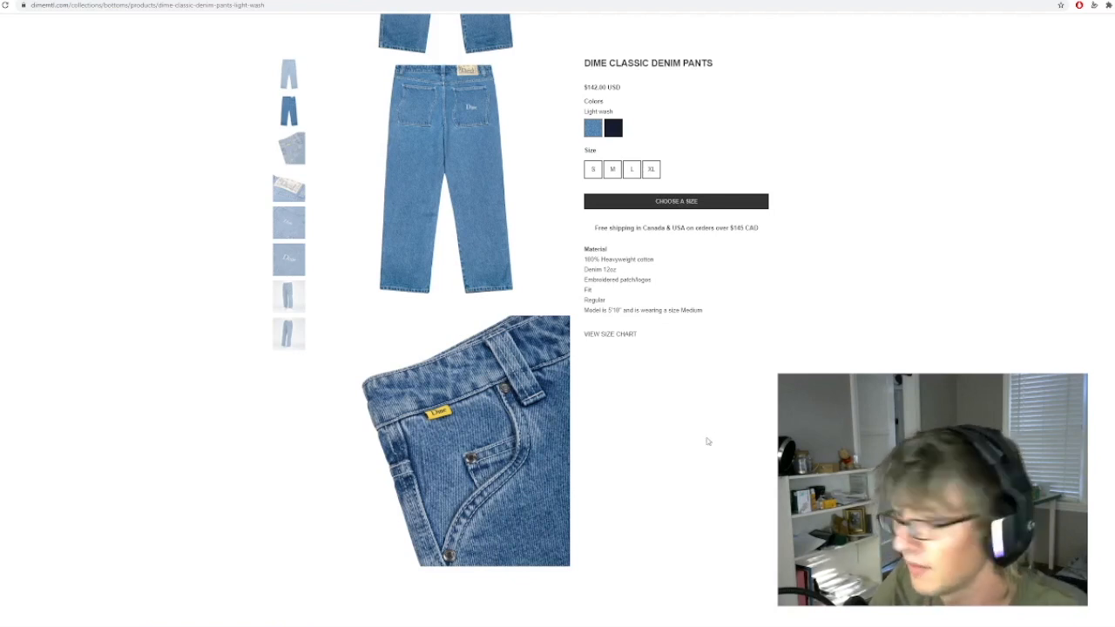
mouse_move(590, 468)
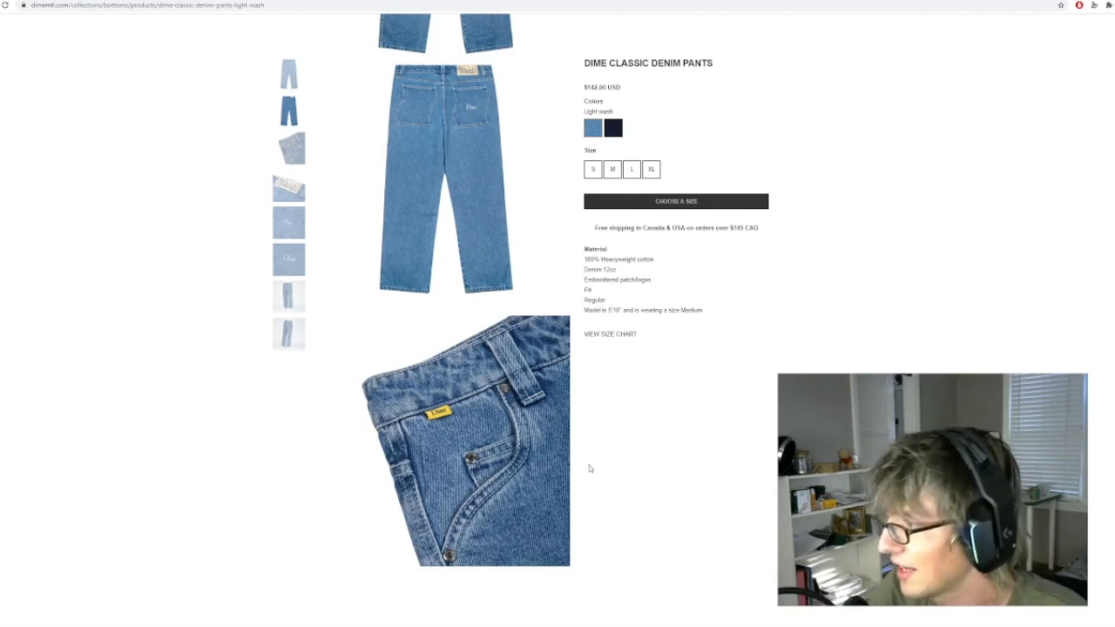
mouse_move(599, 460)
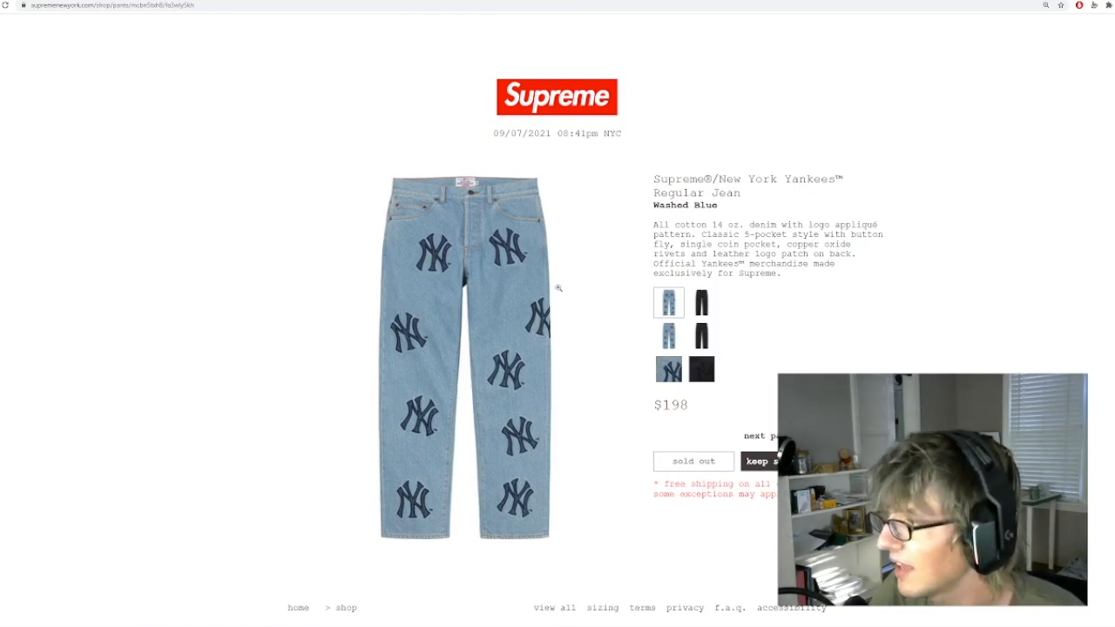
mouse_move(574, 372)
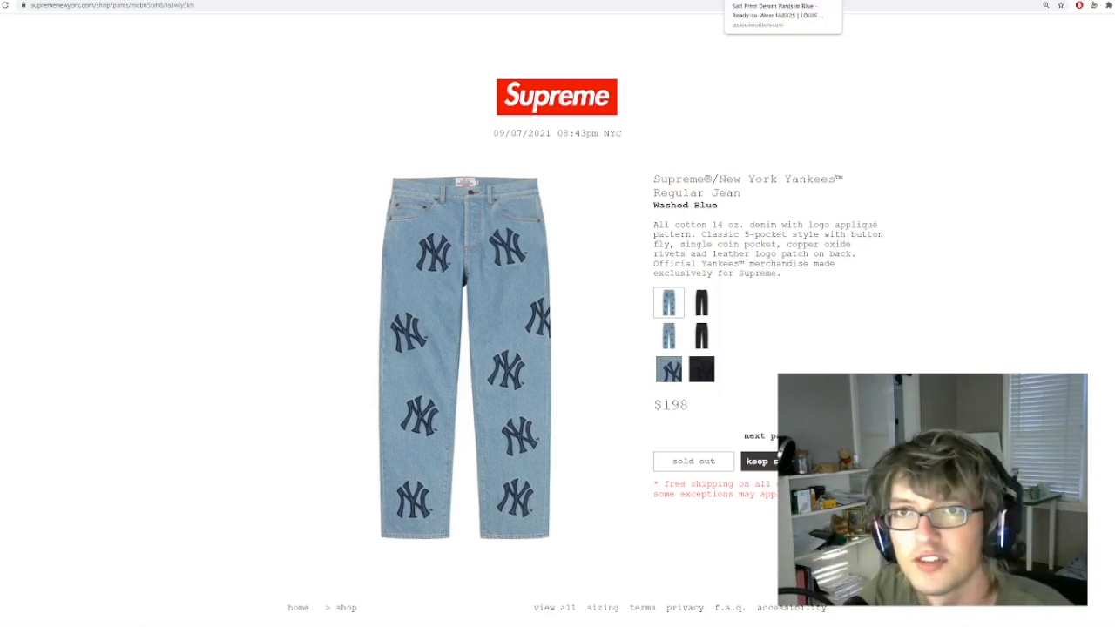
- Switch to the Louis Vuitton Salt Print Denim Pants page
left_click(777, 16)
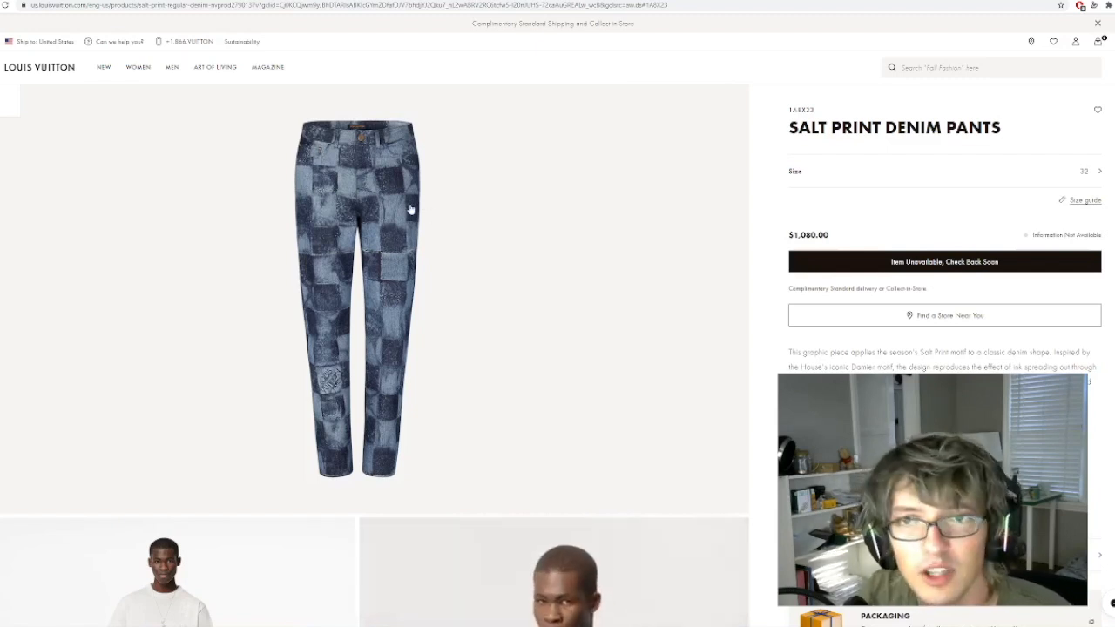
- Scroll through the Salt Print Denim Pants model shots and checkered-print close-ups
scroll("down", 3)
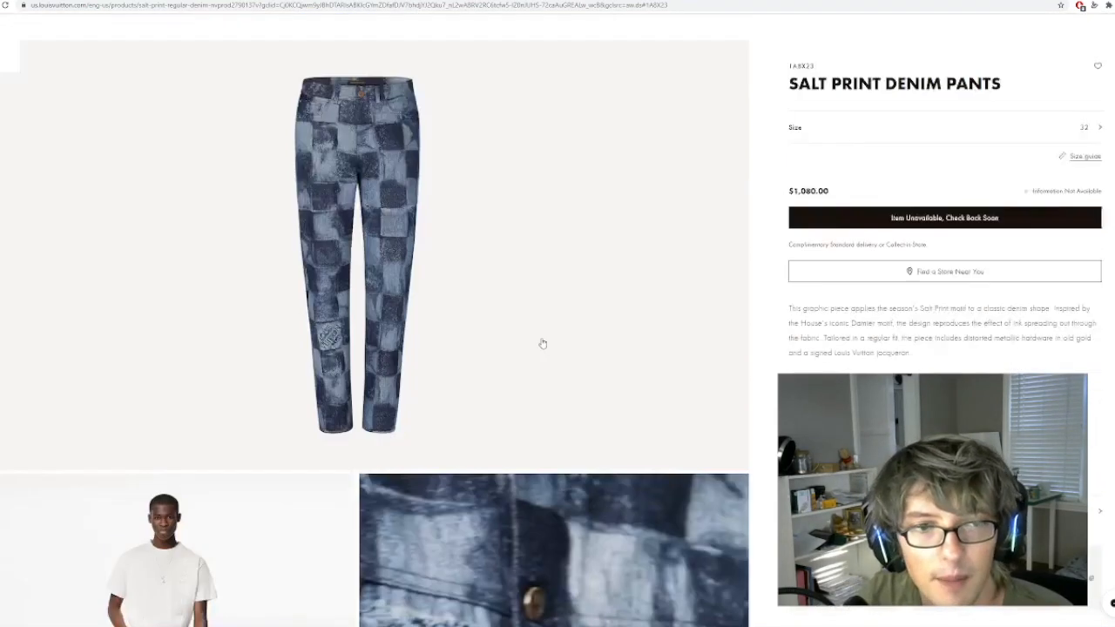
scroll("up", 3)
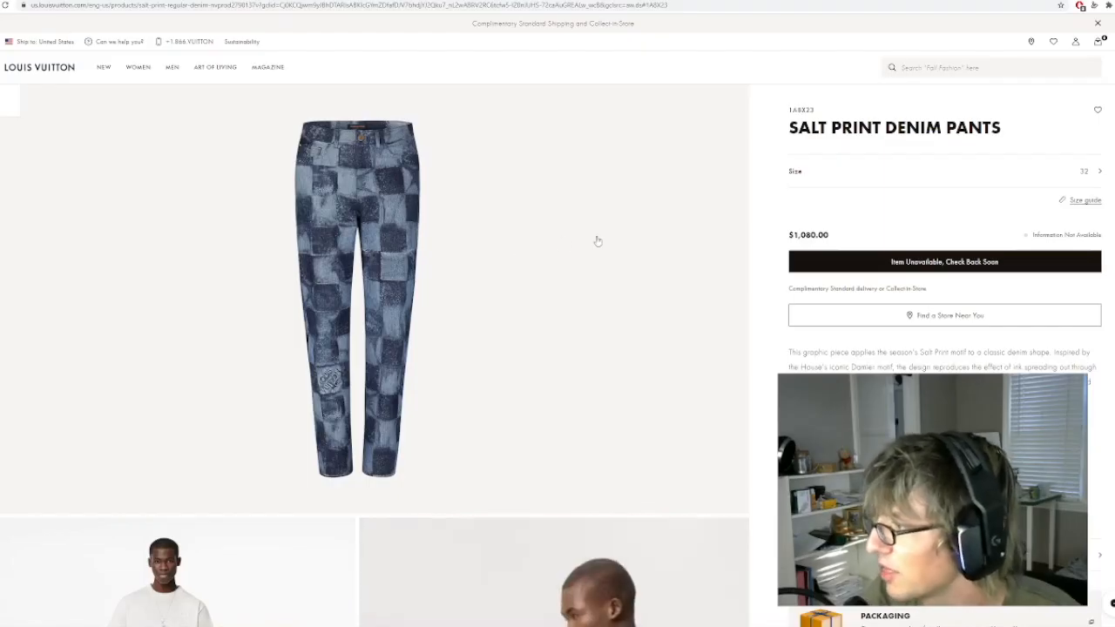
mouse_move(518, 275)
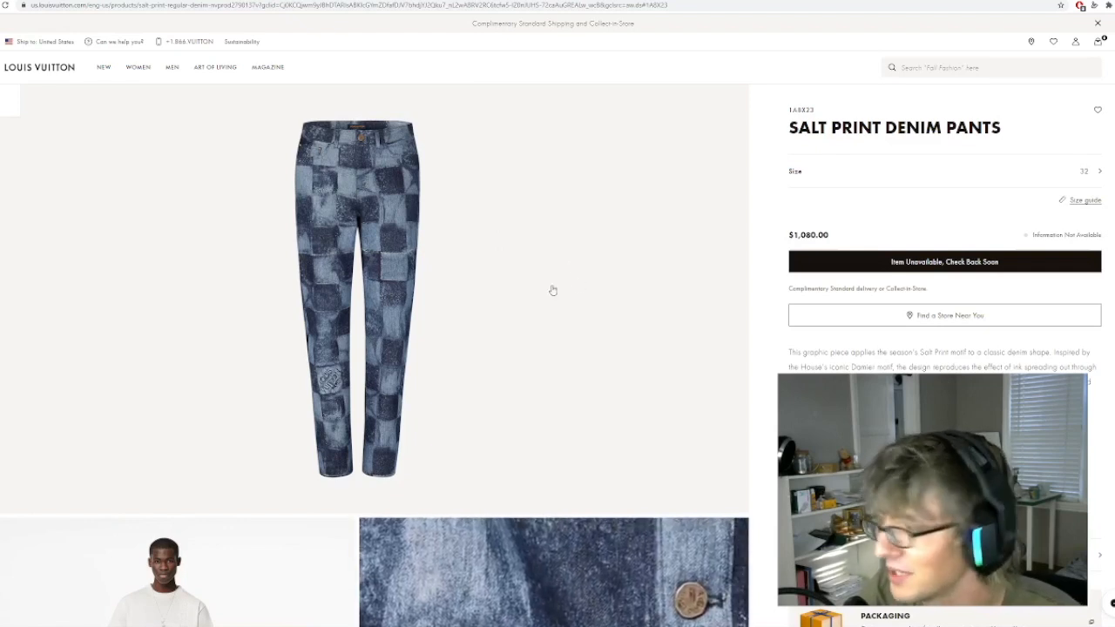
scroll("down", 3)
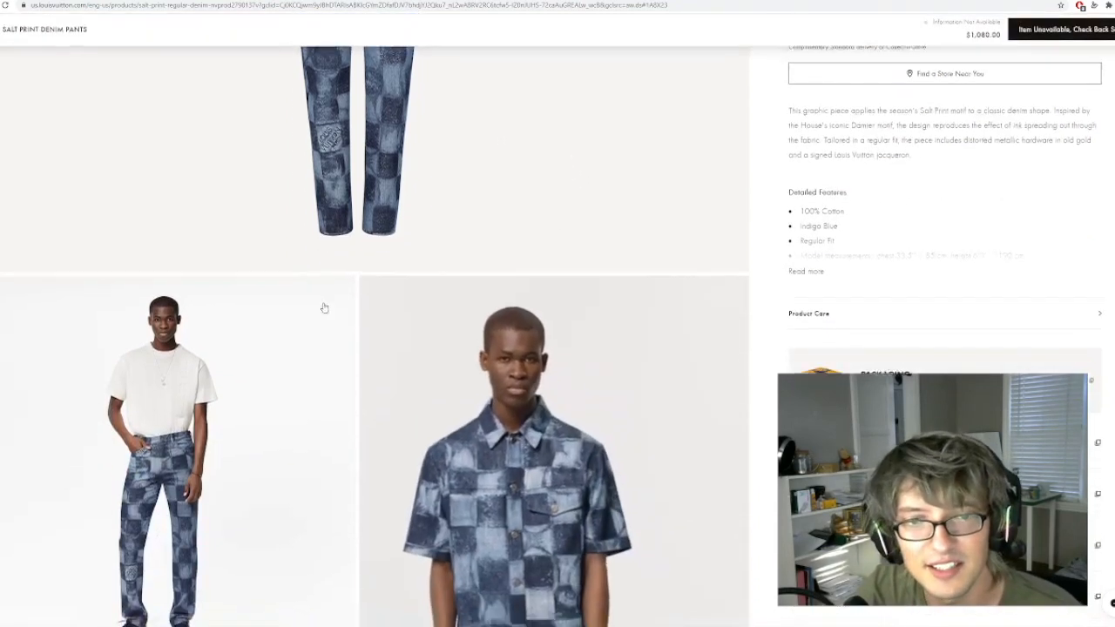
scroll("down", 3)
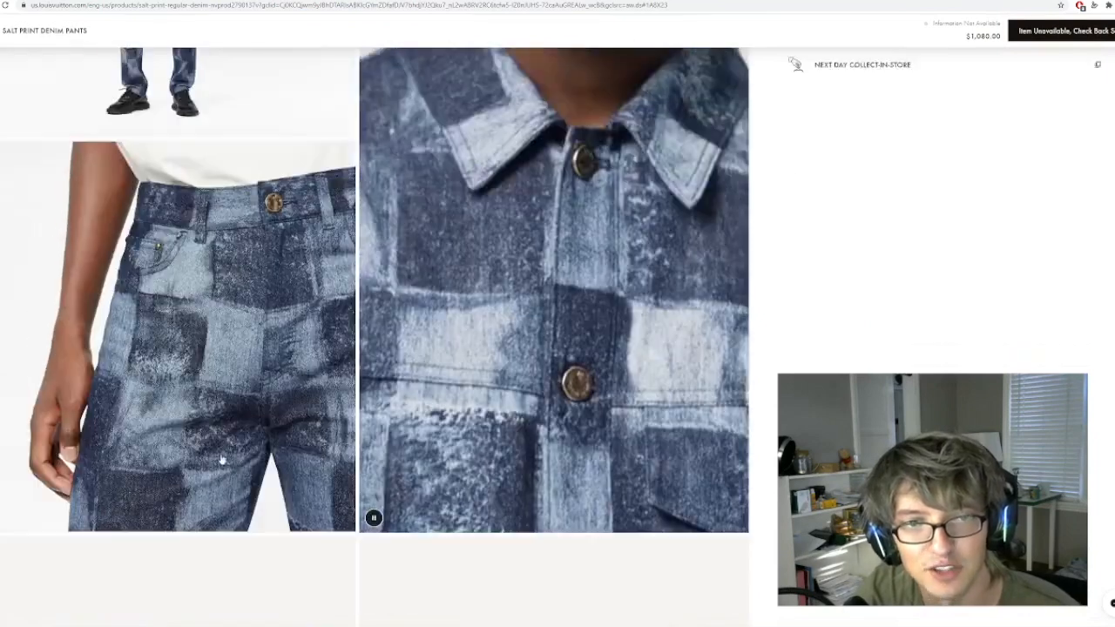
scroll("down", 3)
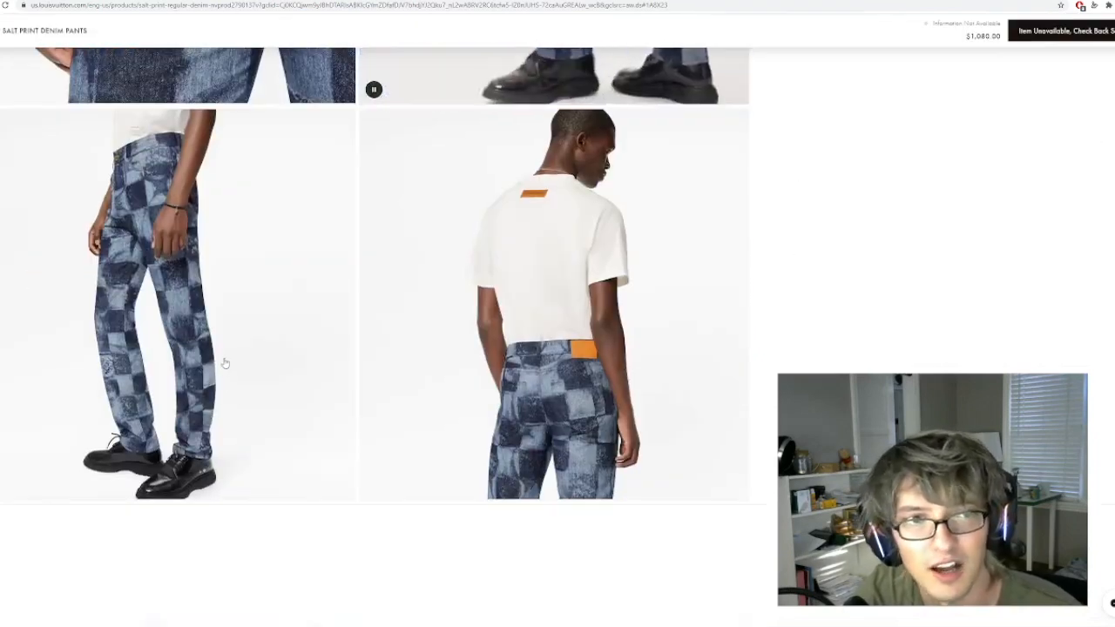
scroll("up", 3)
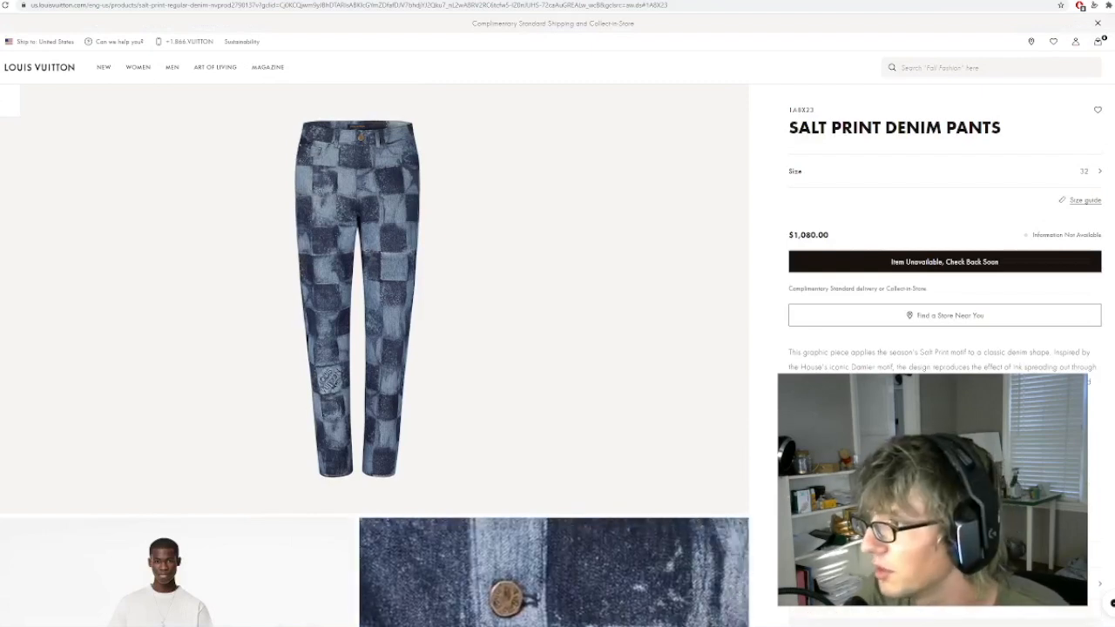
scroll("down", 3)
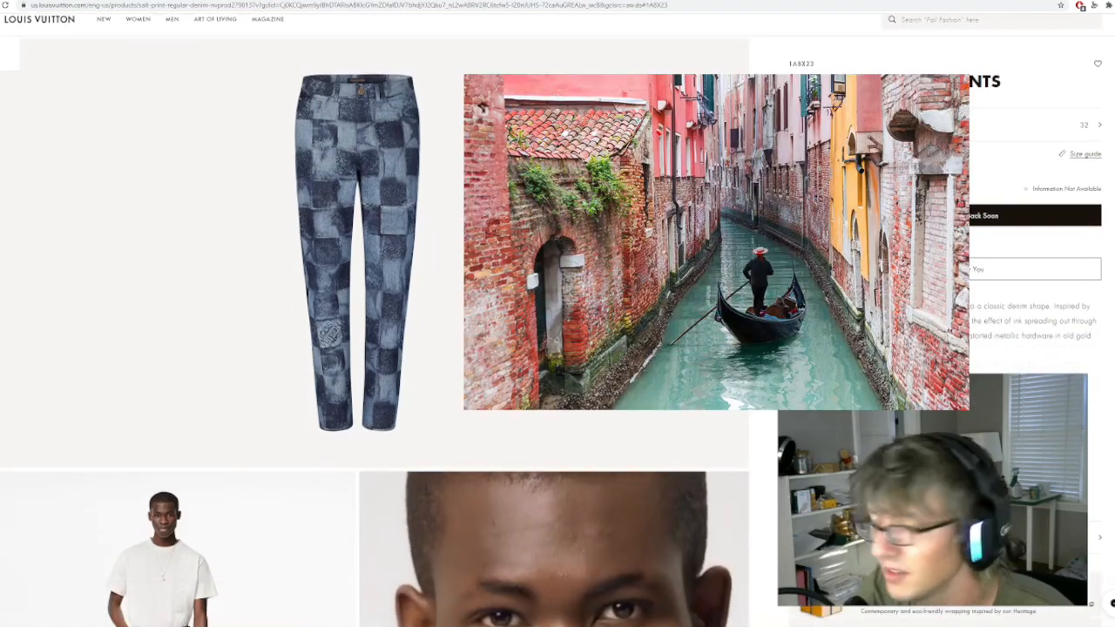
scroll("up", 3)
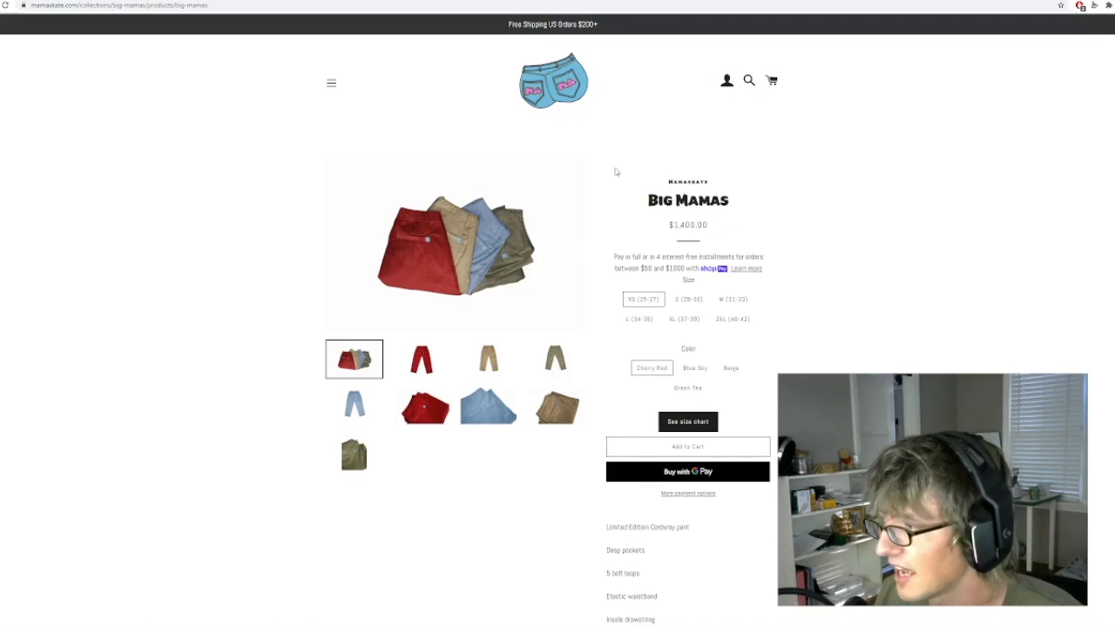
- Scroll down the Big Mamas page to its feature list and design credits
scroll("down", 3)
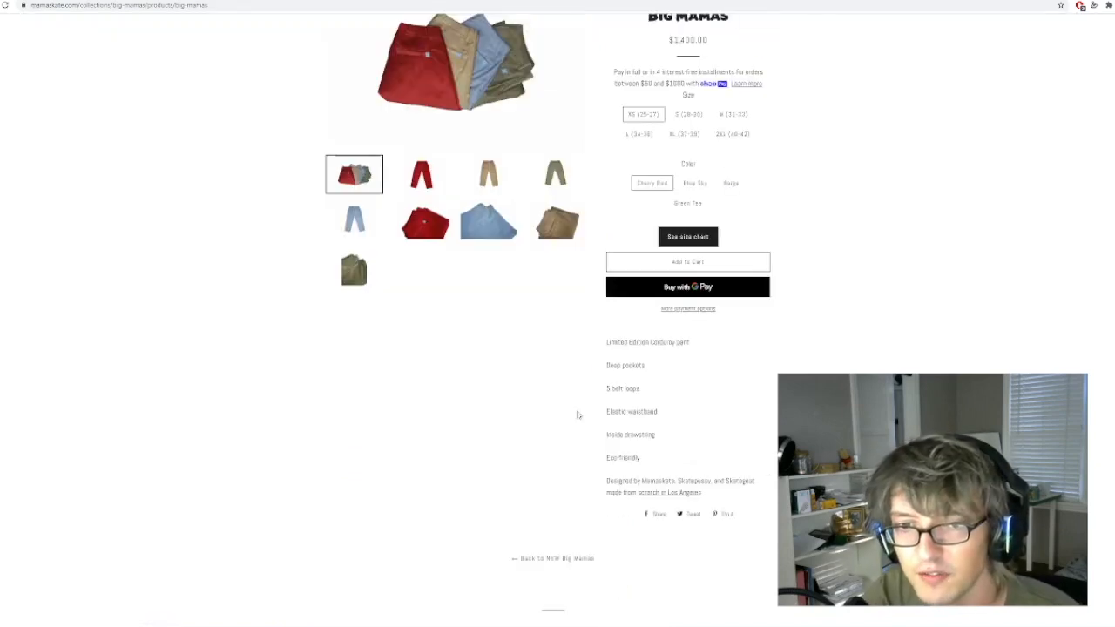
mouse_move(593, 425)
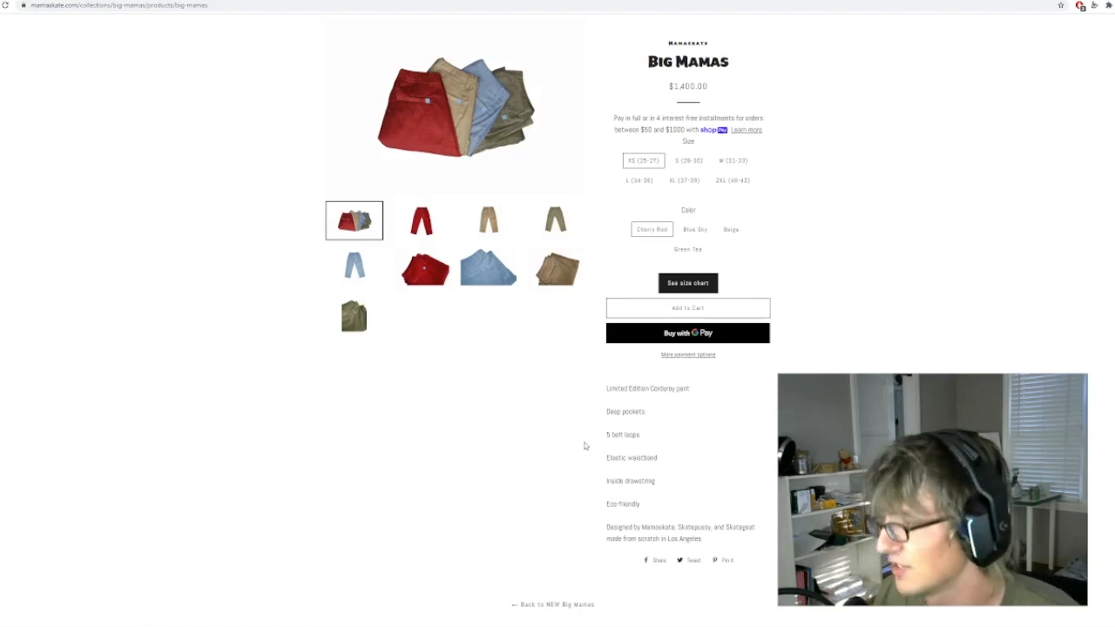
mouse_move(522, 507)
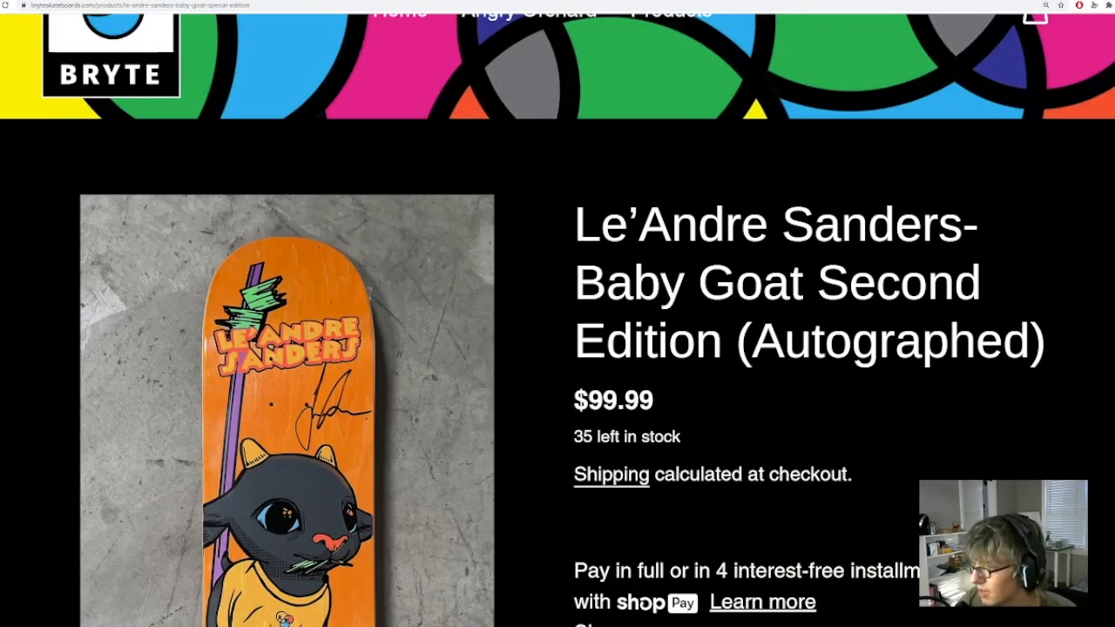
- Browse the Baby Goat Second Edition deck gallery and description
scroll("down", 3)
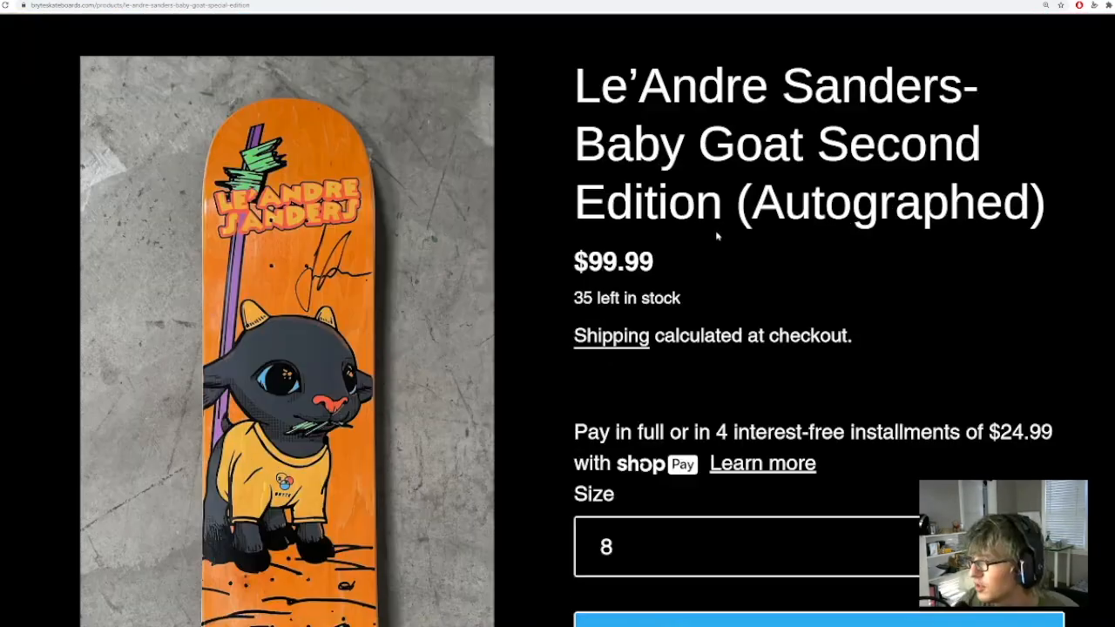
scroll("down", 3)
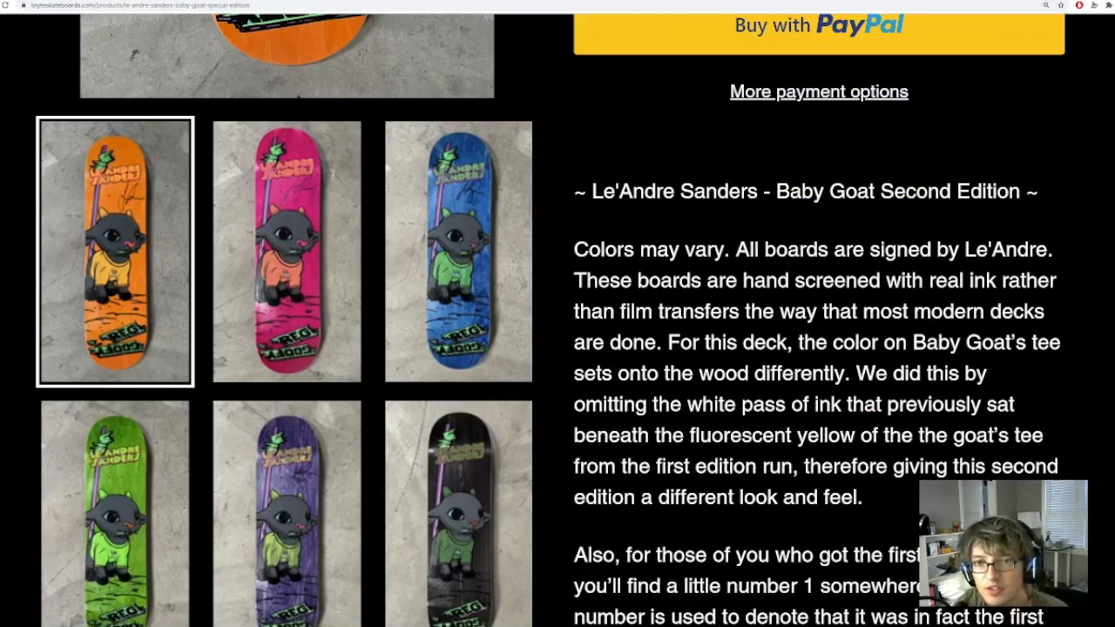
scroll("down", 3)
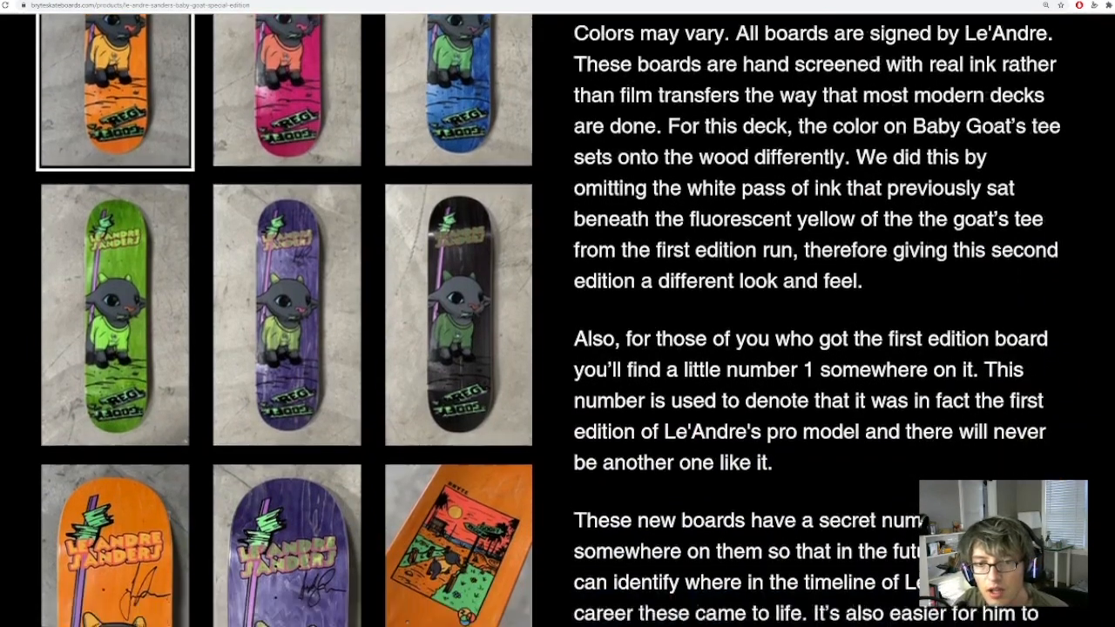
scroll("down", 3)
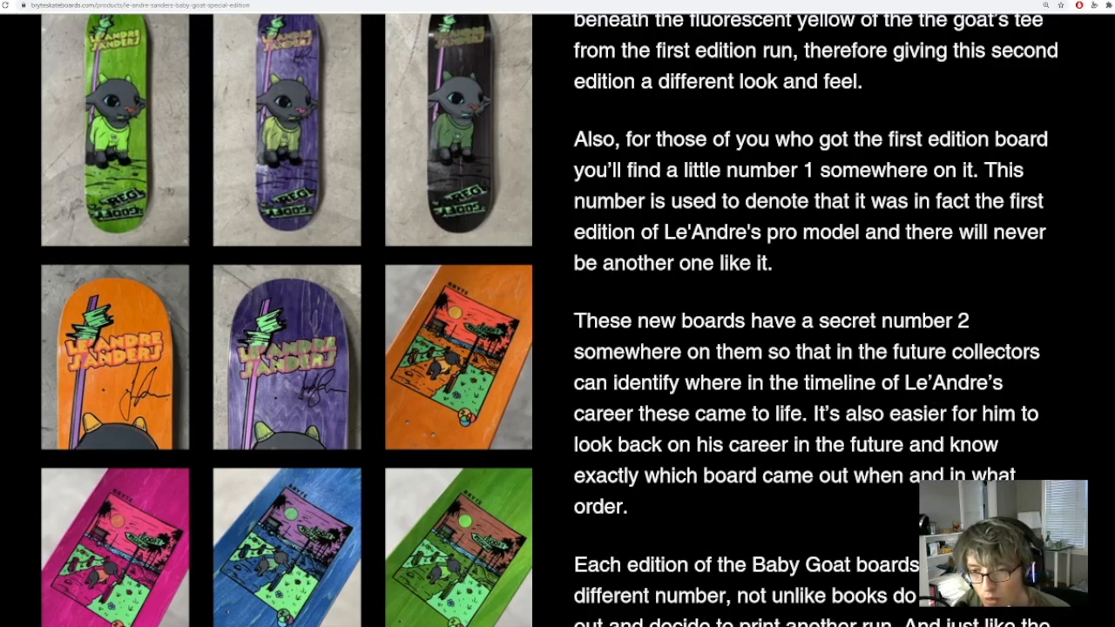
scroll("down", 3)
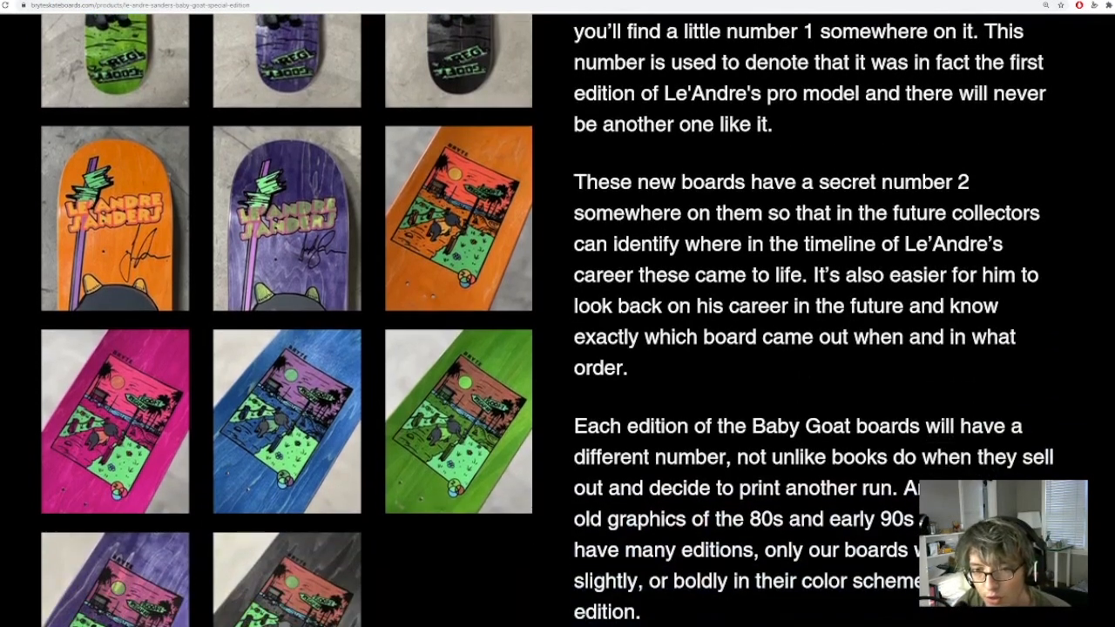
scroll("down", 3)
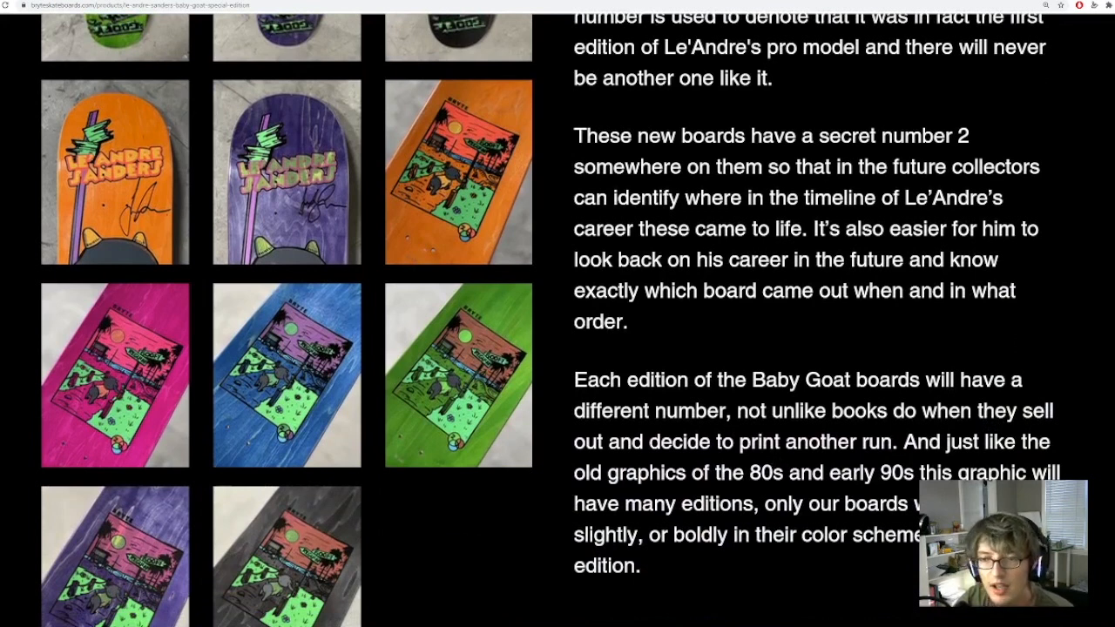
mouse_move(829, 493)
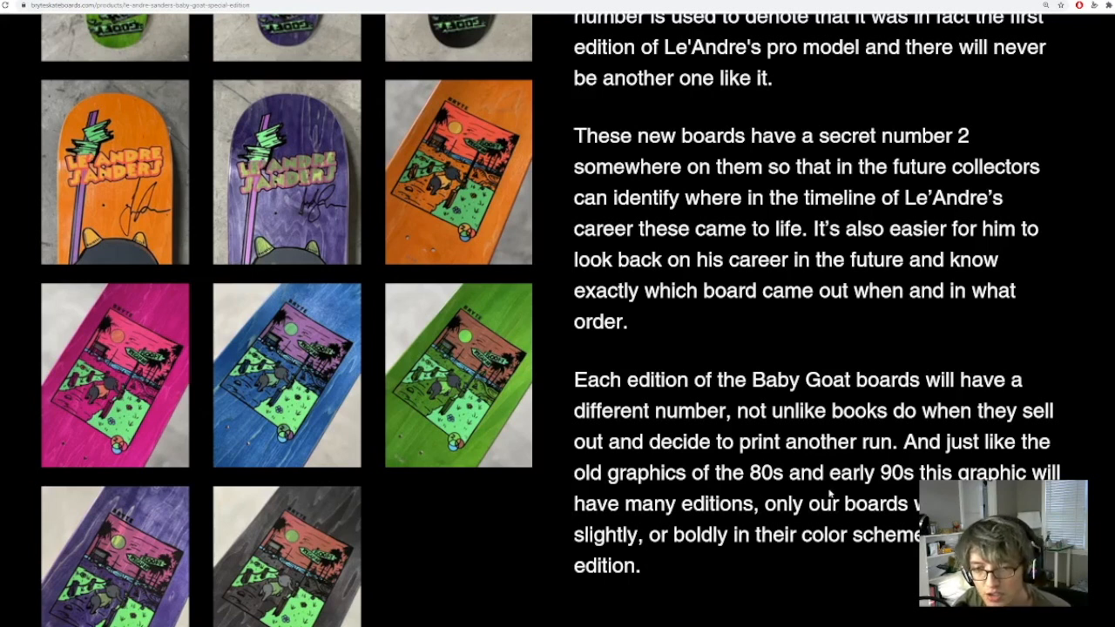
scroll("down", 3)
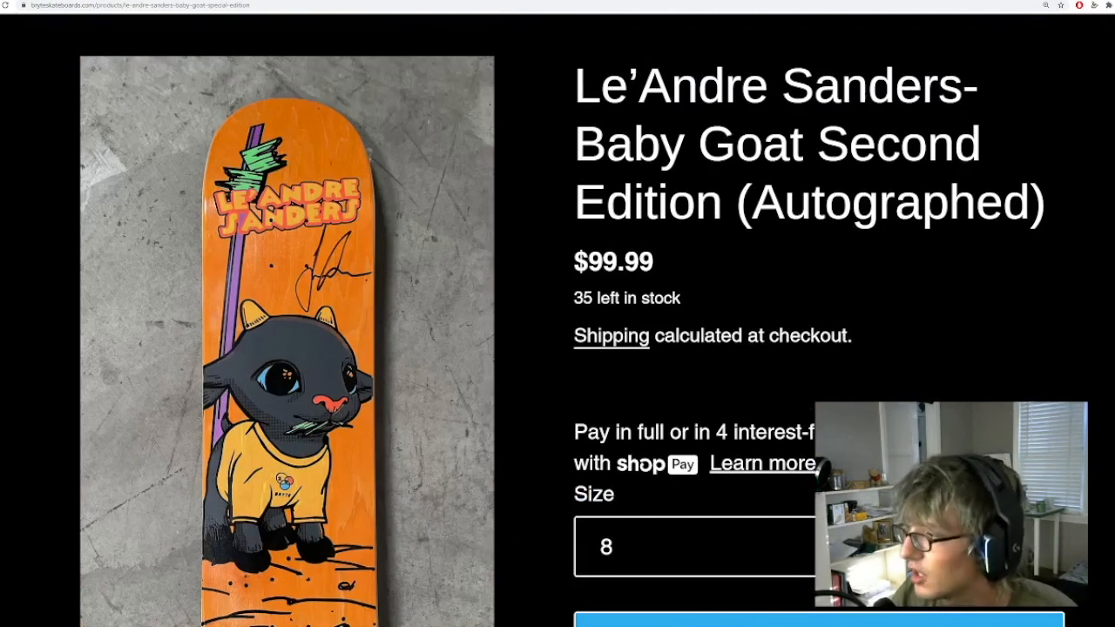
scroll("down", 3)
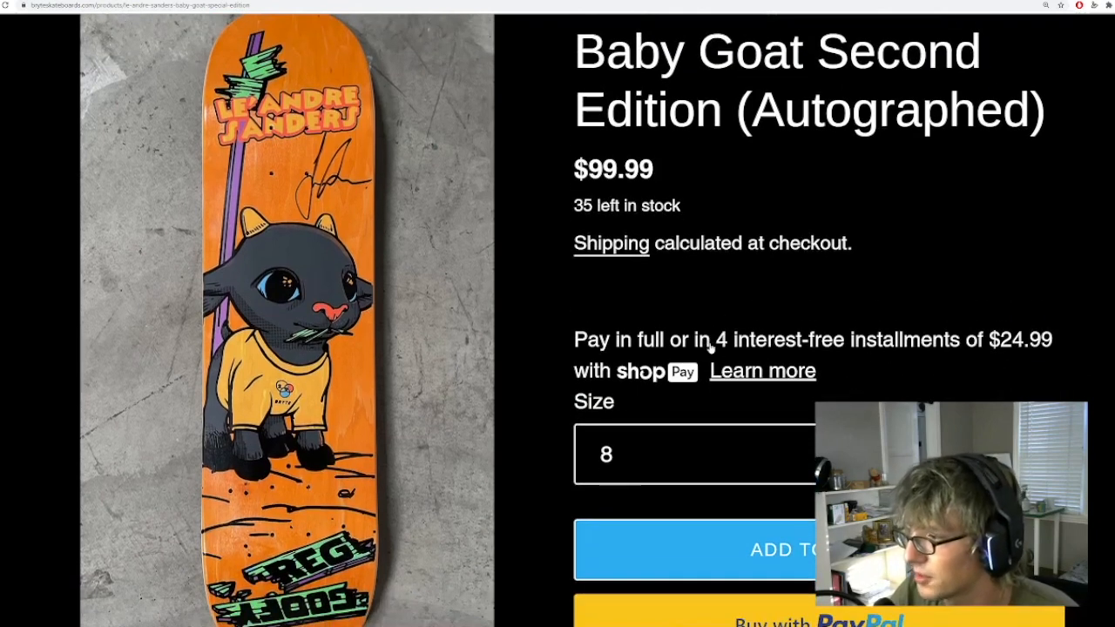
mouse_move(777, 320)
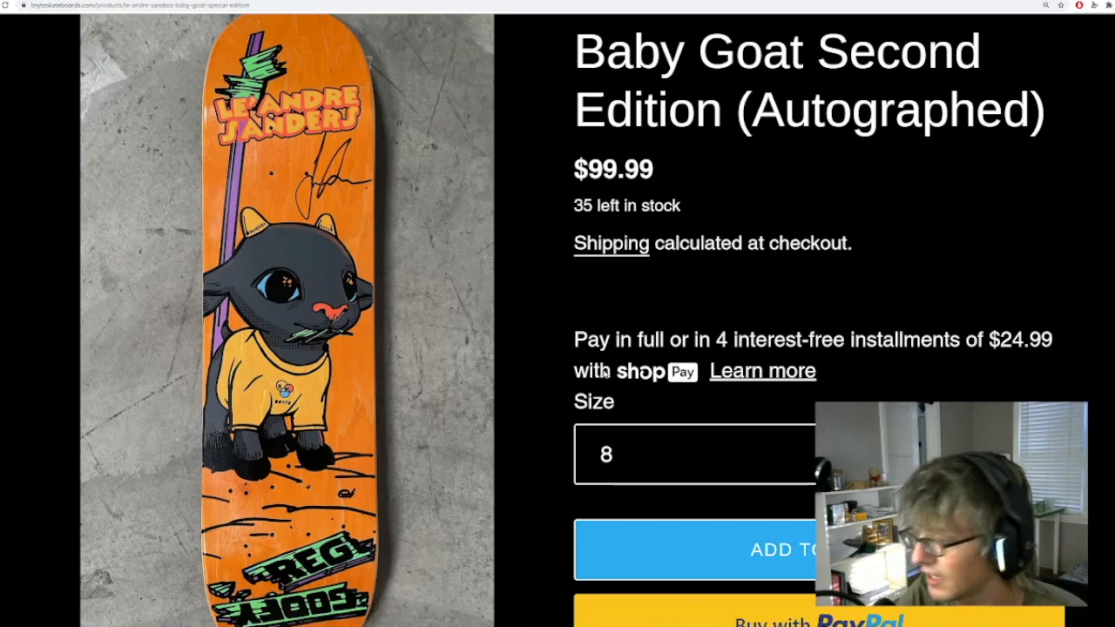
- Scroll again through the Baby Goat deck description
scroll("down", 3)
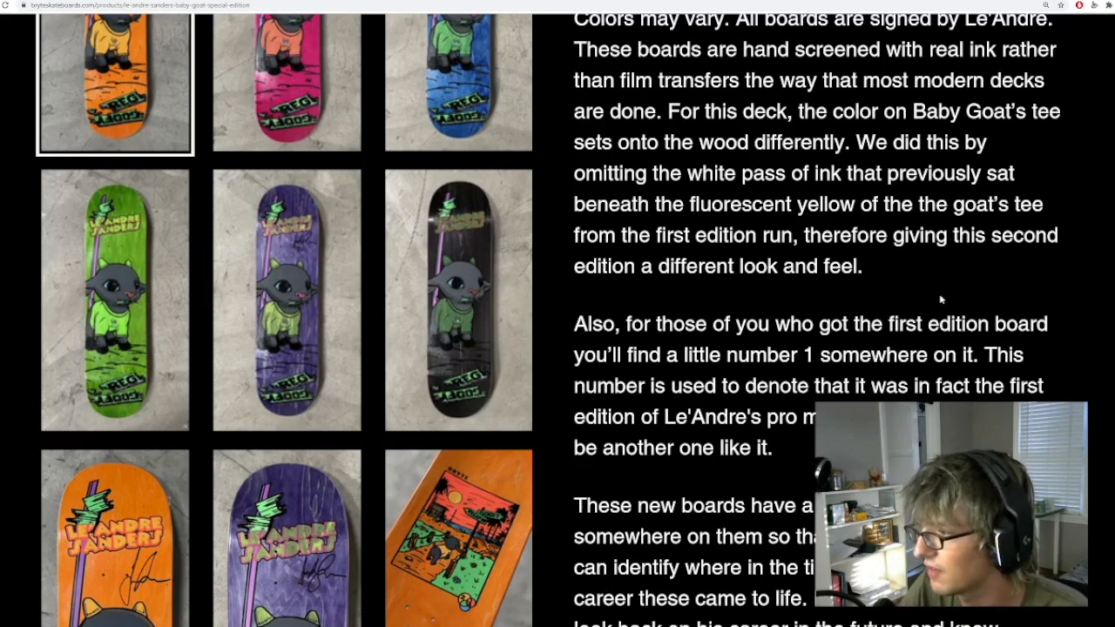
mouse_move(924, 300)
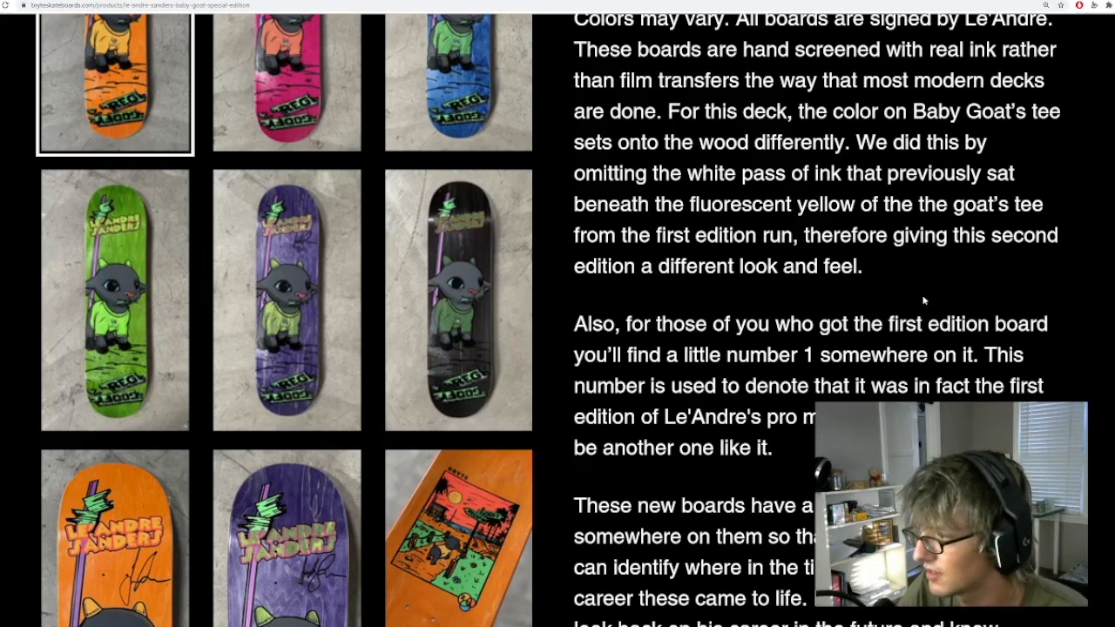
scroll("down", 3)
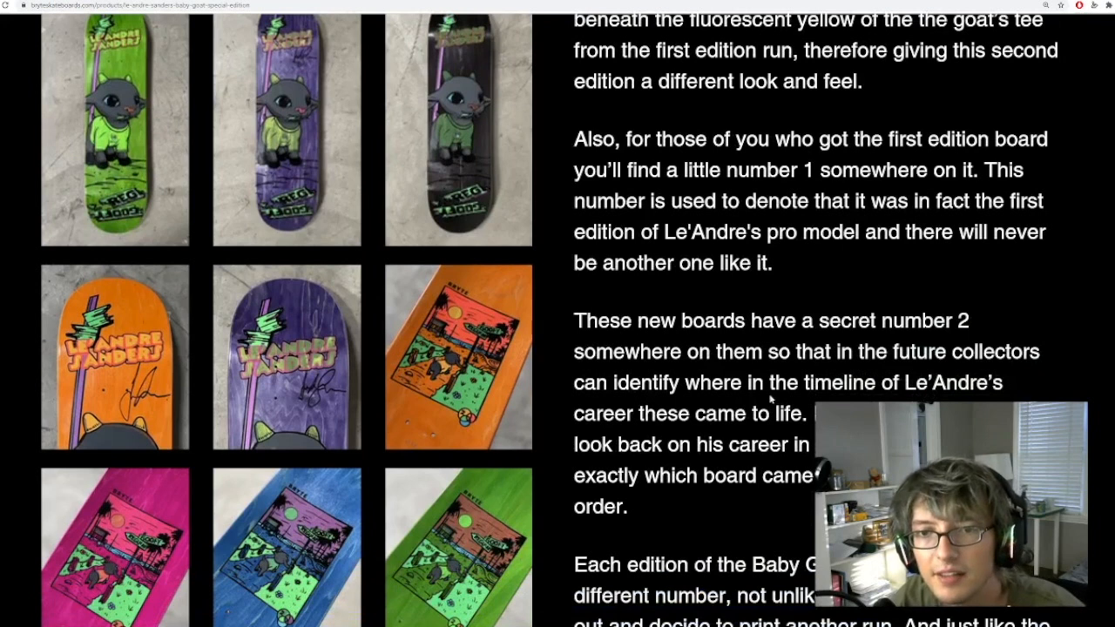
scroll("down", 3)
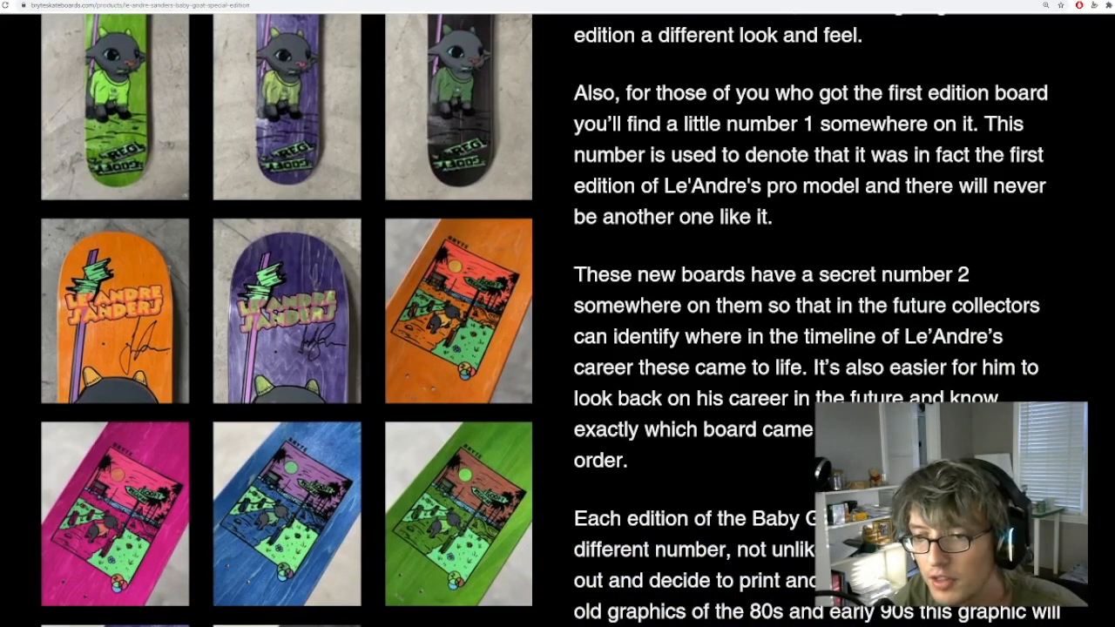
scroll("down", 3)
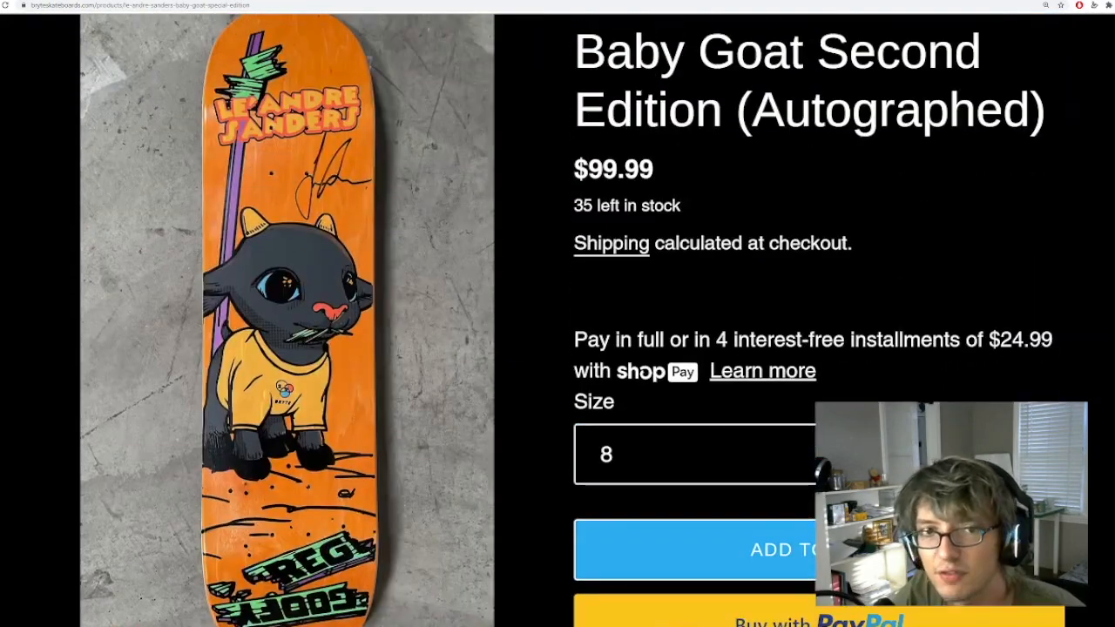
scroll("down", 3)
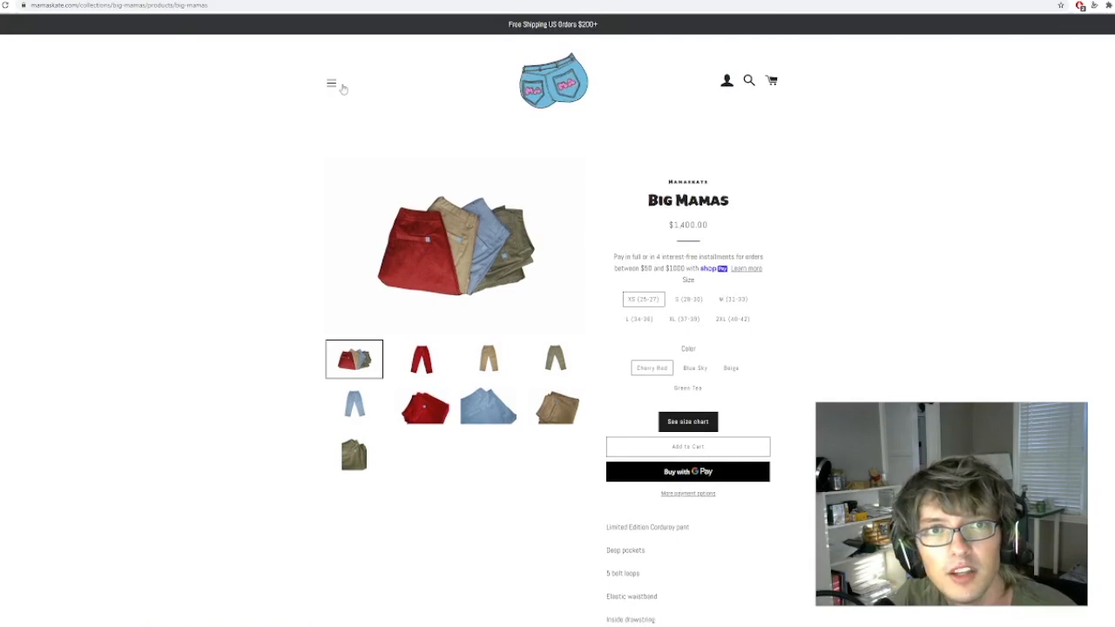
- Browse other Mamaskate products and open the Recycled high-waisted Mama bikini
left_click(331, 83)
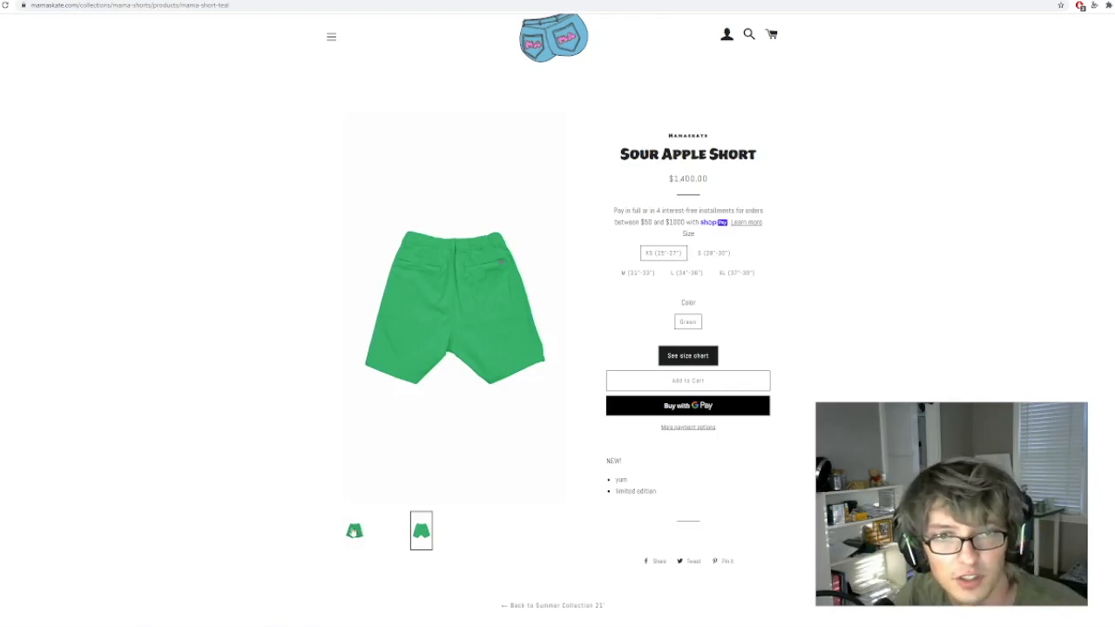
left_click(552, 607)
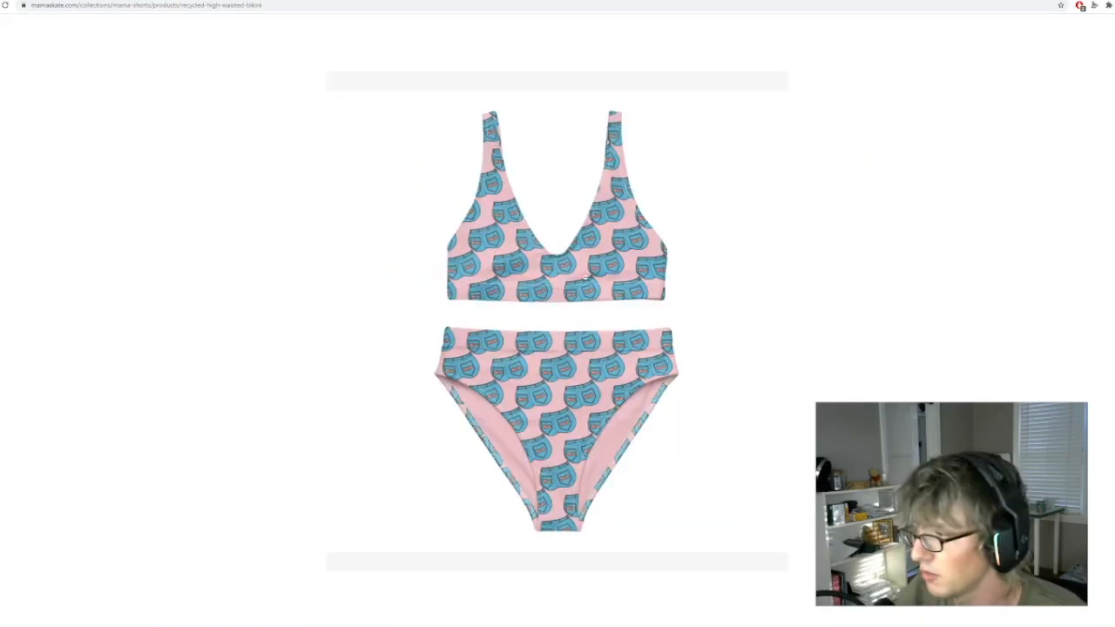
mouse_move(571, 451)
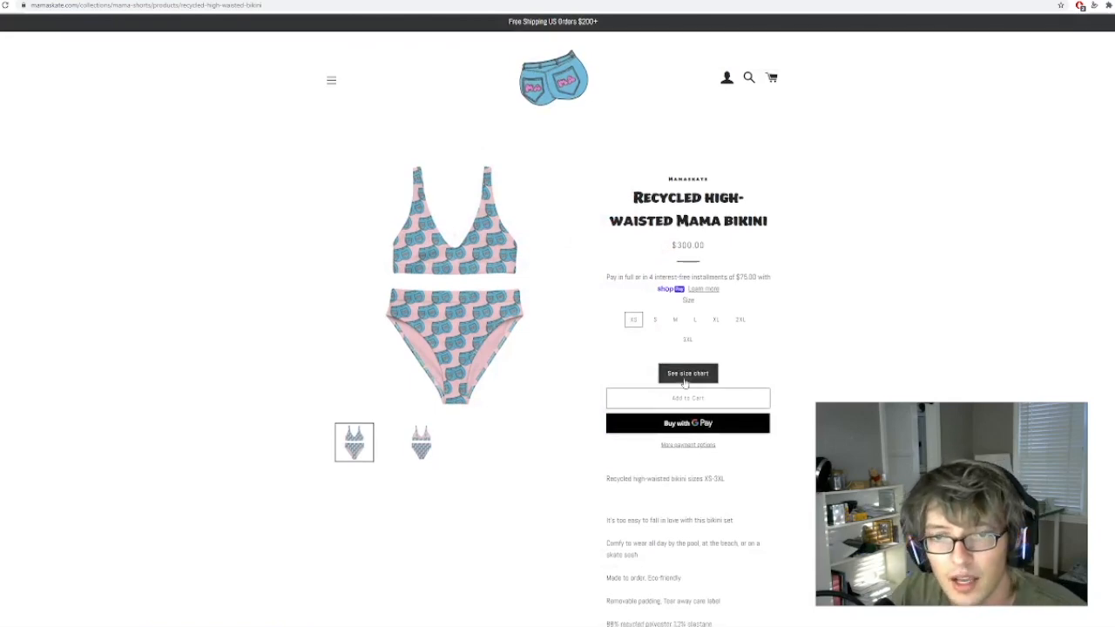
- Scroll through the $300 Mama bikini's product details
scroll("down", 3)
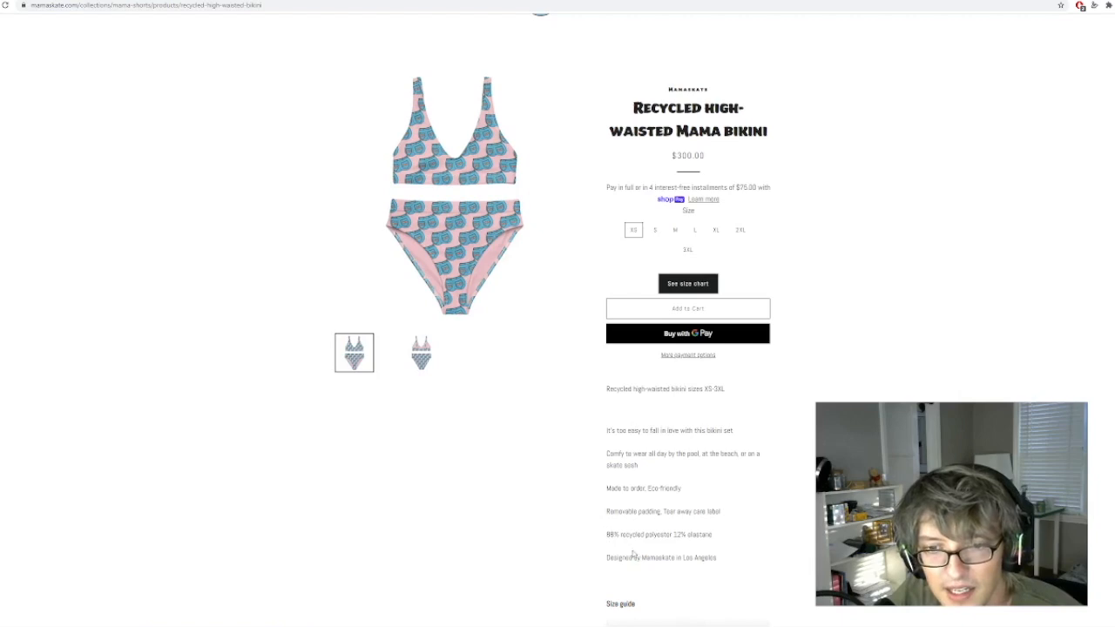
mouse_move(617, 540)
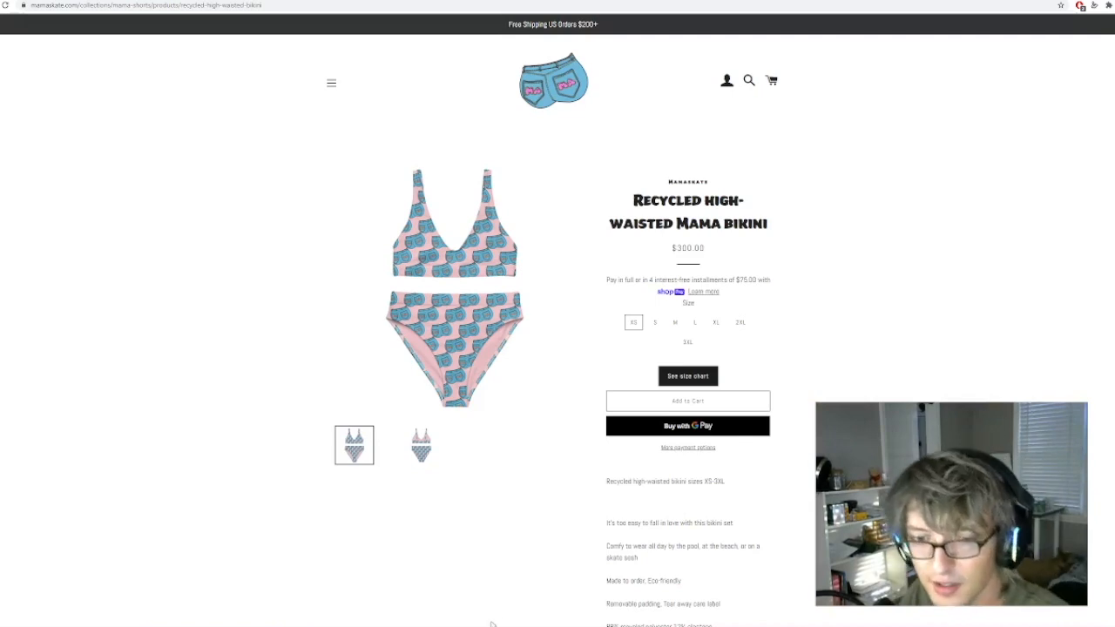
scroll("down", 3)
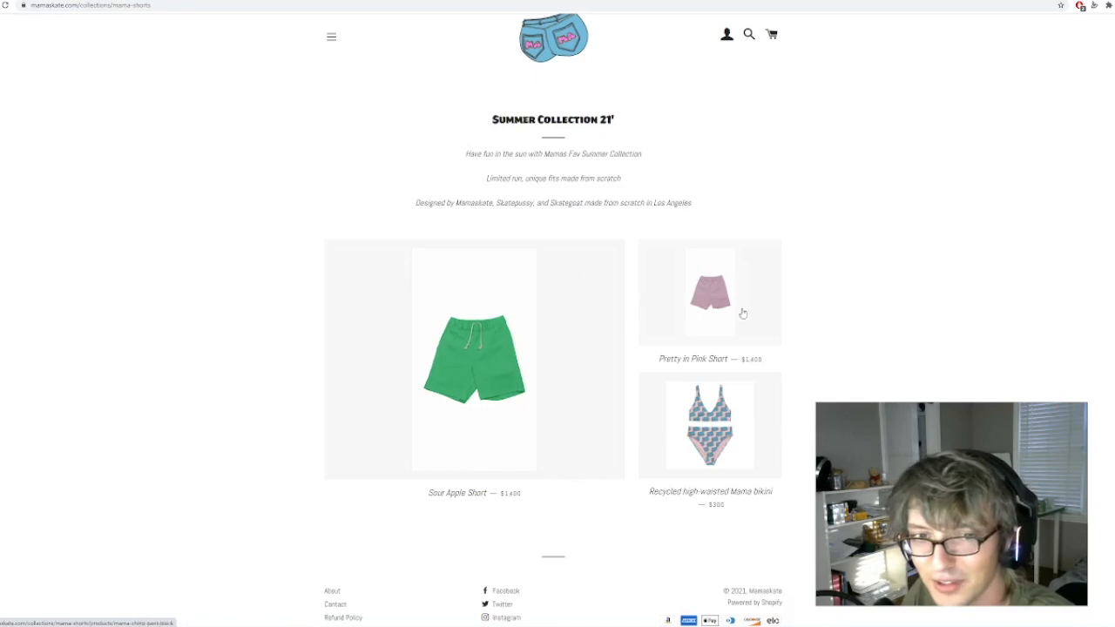
- Open the $1,400 Pretty in Pink Short and scroll its details
left_click(709, 292)
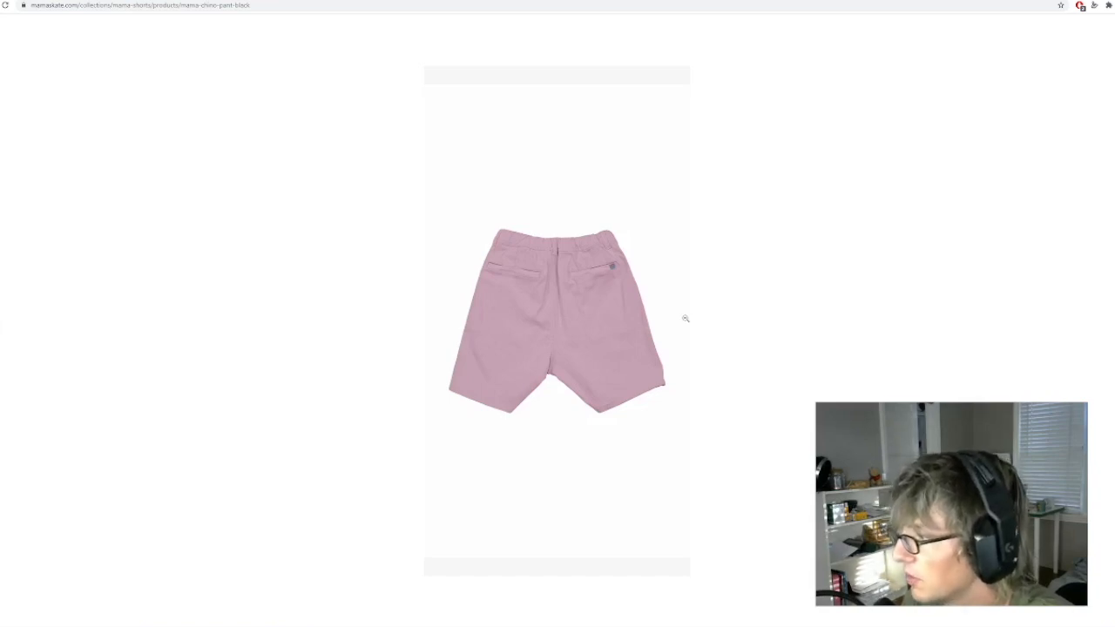
mouse_move(177, 315)
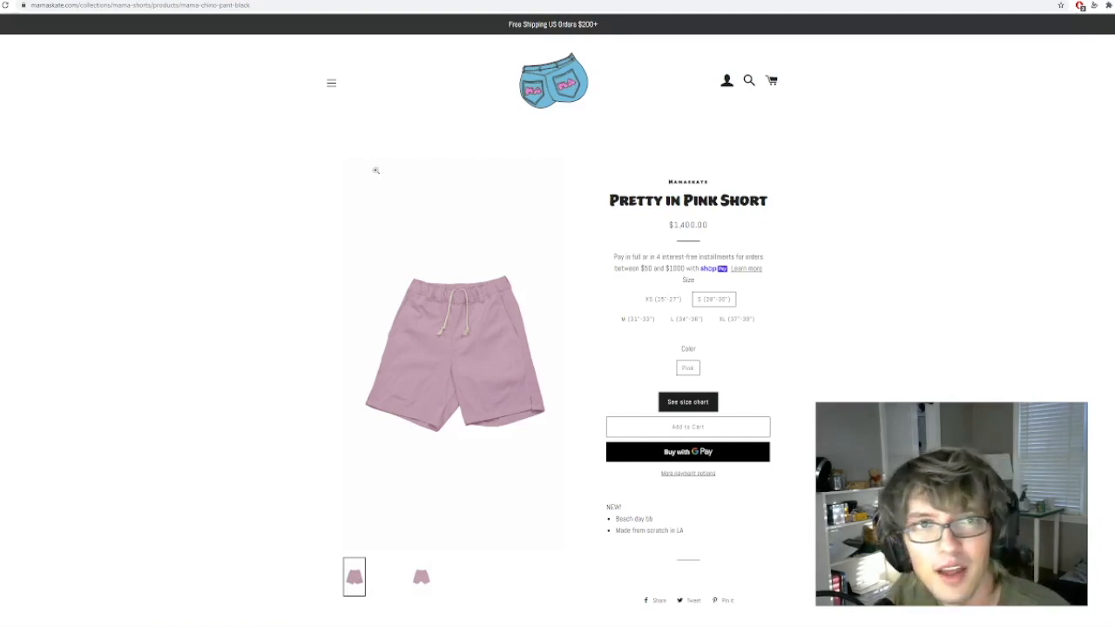
scroll("down", 3)
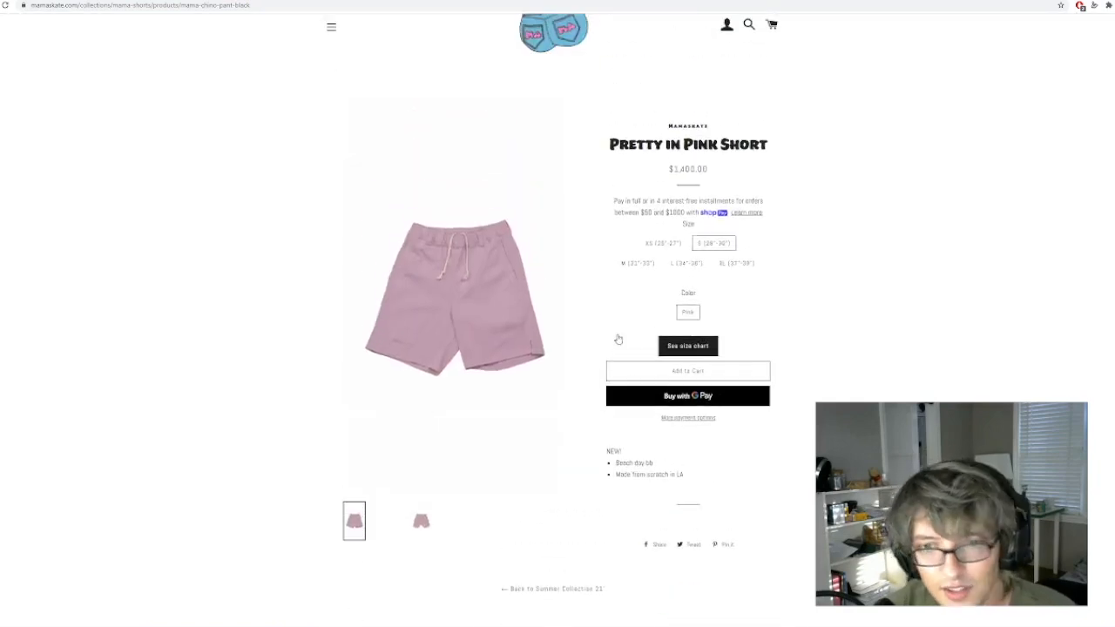